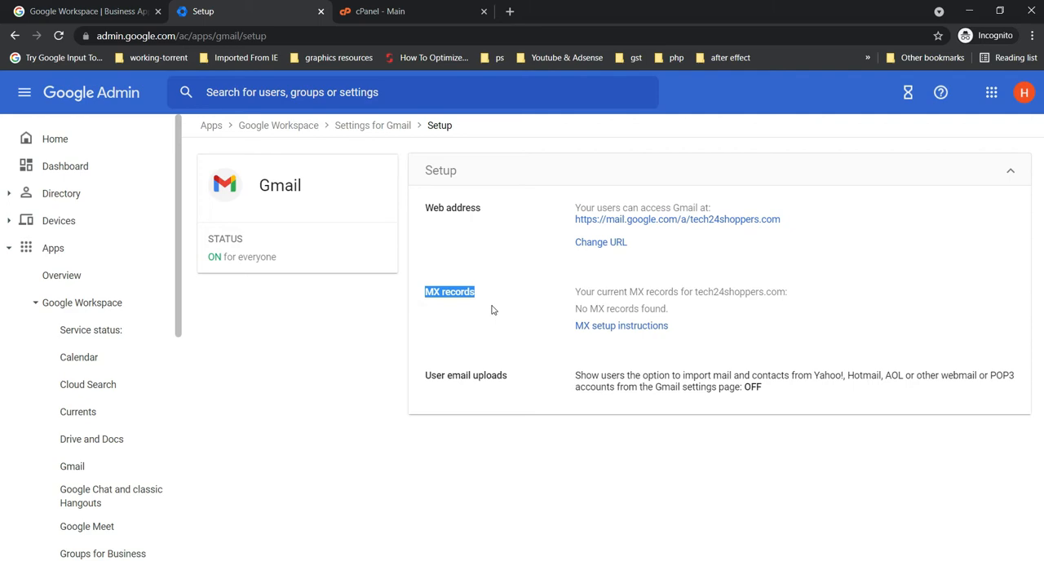
Step: View Google's MX setup instructions and values table, then switch to the cPanel home page
{"action": "left_click", "coordinate": [621, 327]}
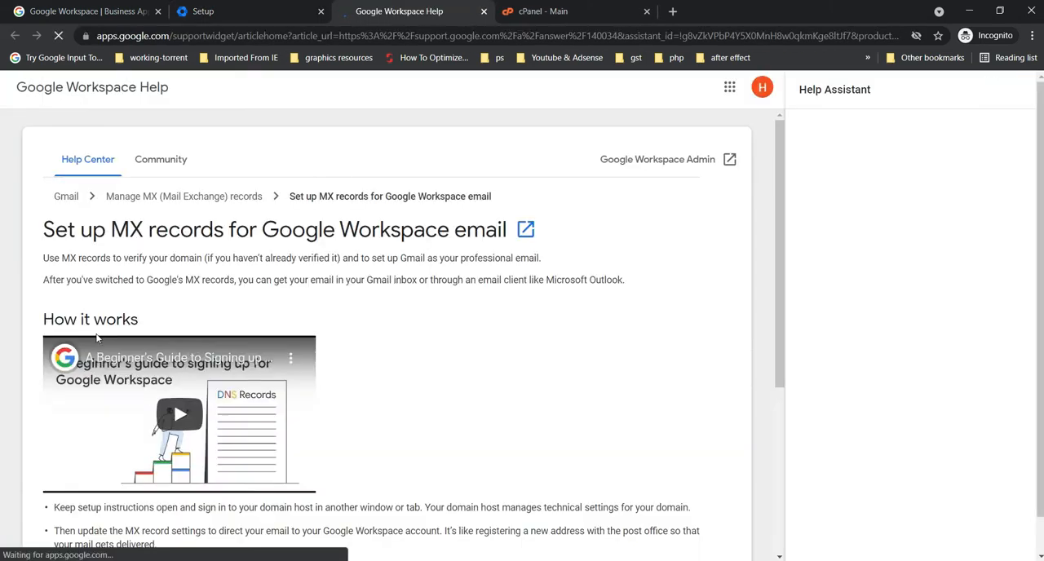
{"action": "scroll", "scroll_direction": "down", "scroll_amount": 3}
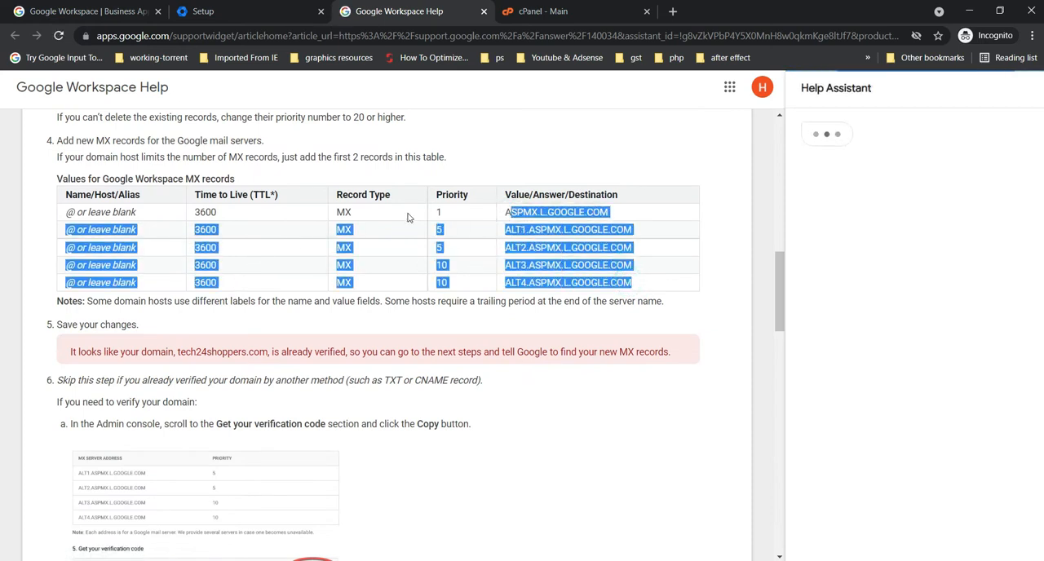
{"action": "left_click", "coordinate": [541, 12]}
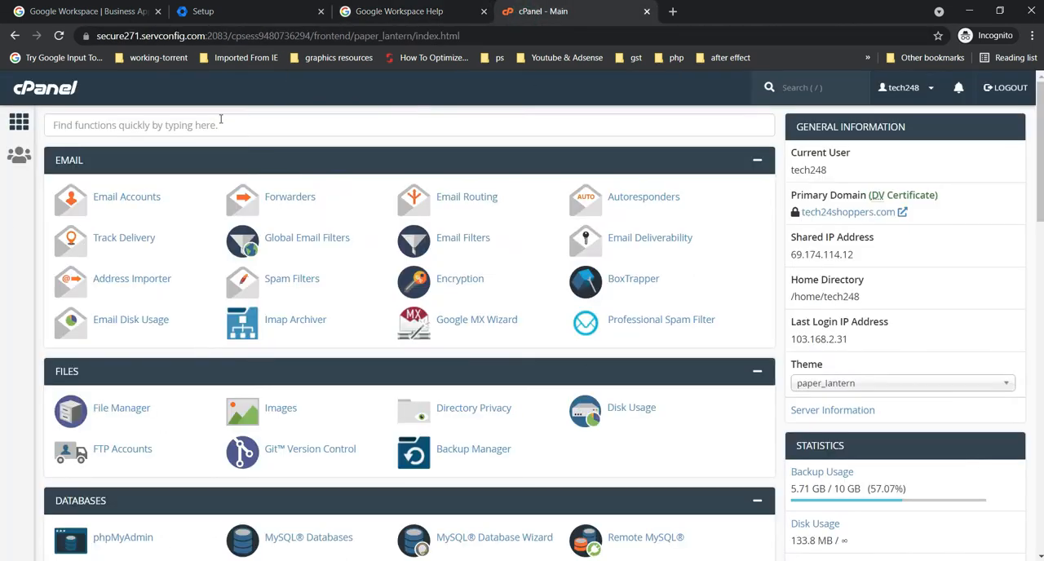
Step: Find the Zone Editor via search and manage the tech24shoppers.com zone records
{"action": "type", "text": "zone"}
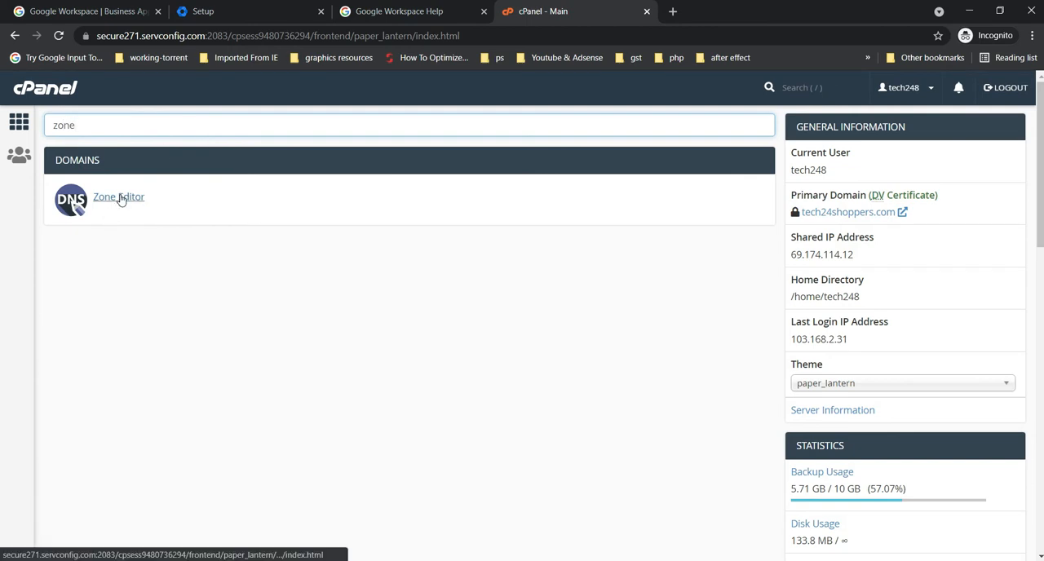
{"action": "left_click", "coordinate": [118, 195]}
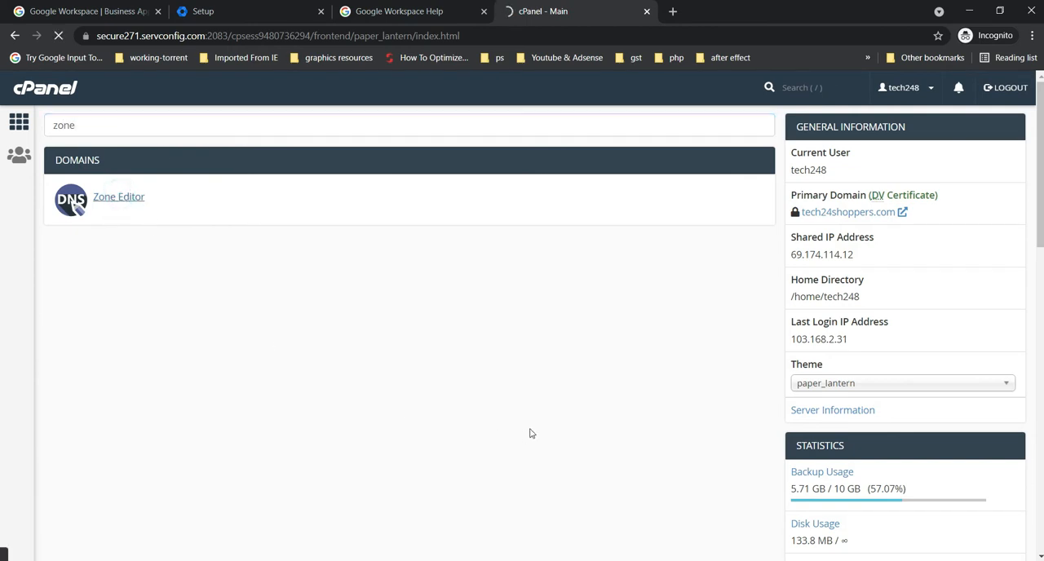
{"action": "left_click", "coordinate": [118, 196]}
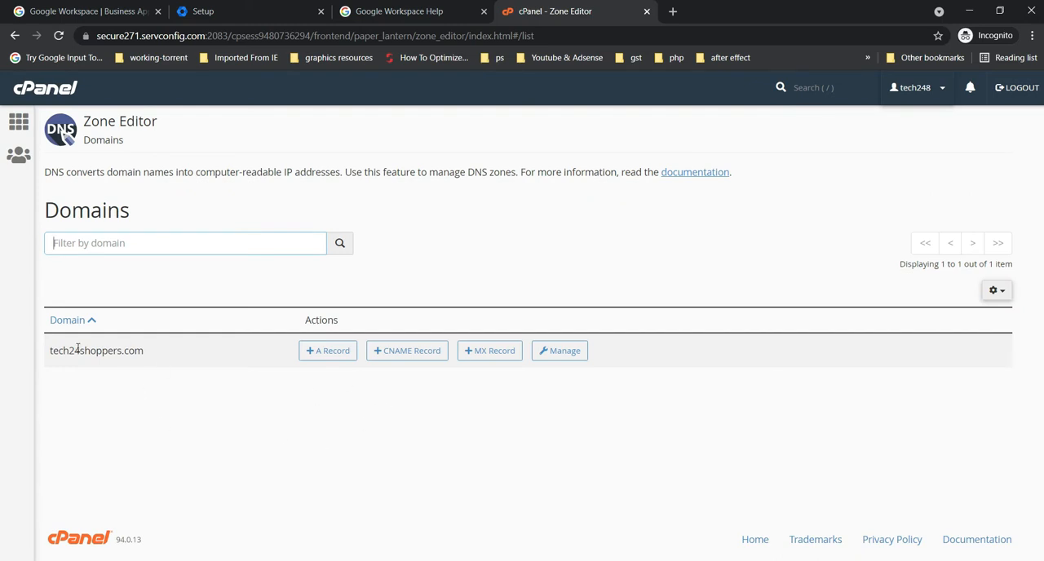
{"action": "double_click", "coordinate": [96, 349]}
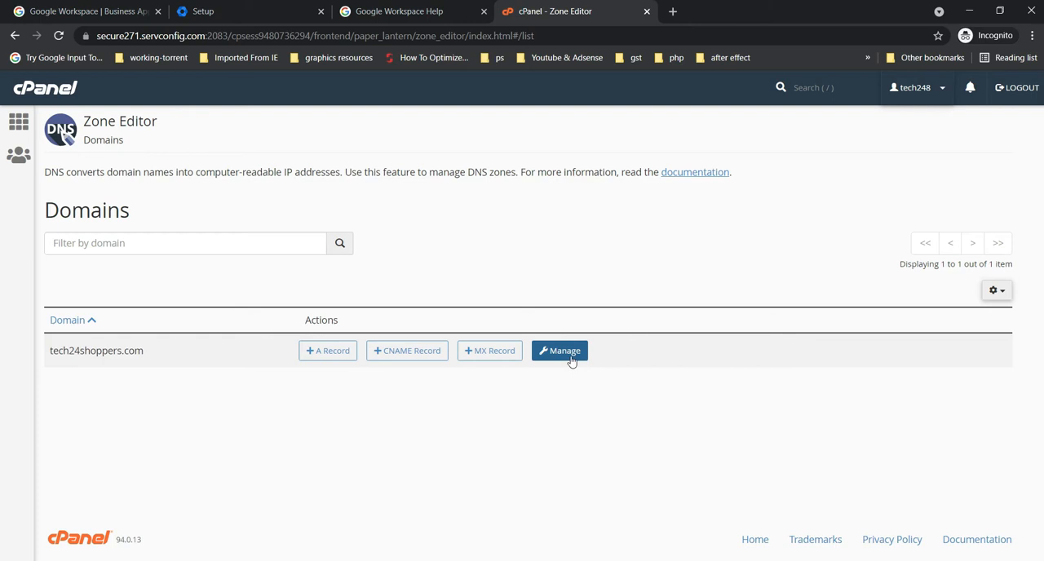
{"action": "left_click", "coordinate": [559, 350]}
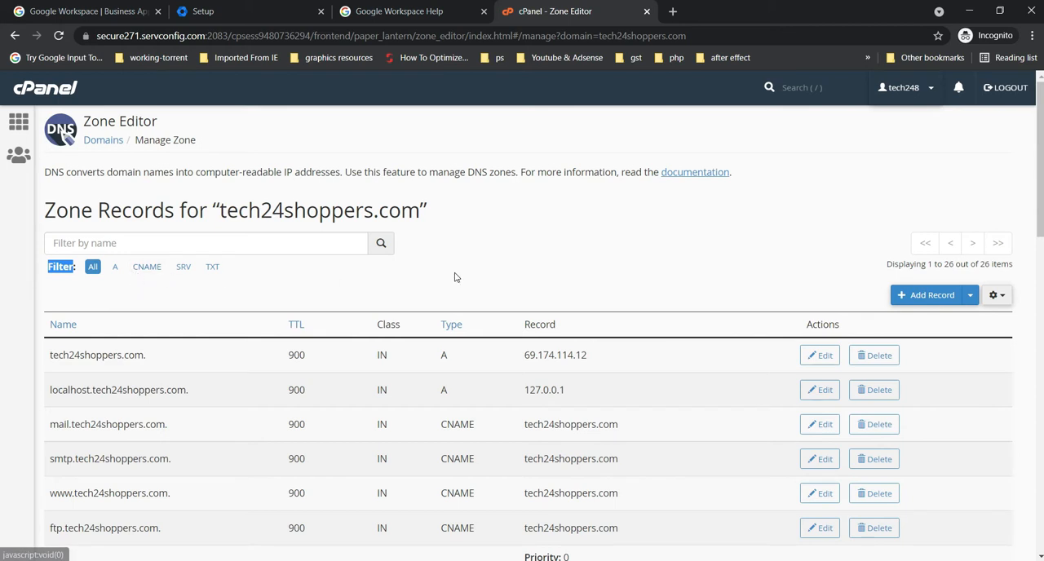
{"action": "mouse_move", "coordinate": [168, 292]}
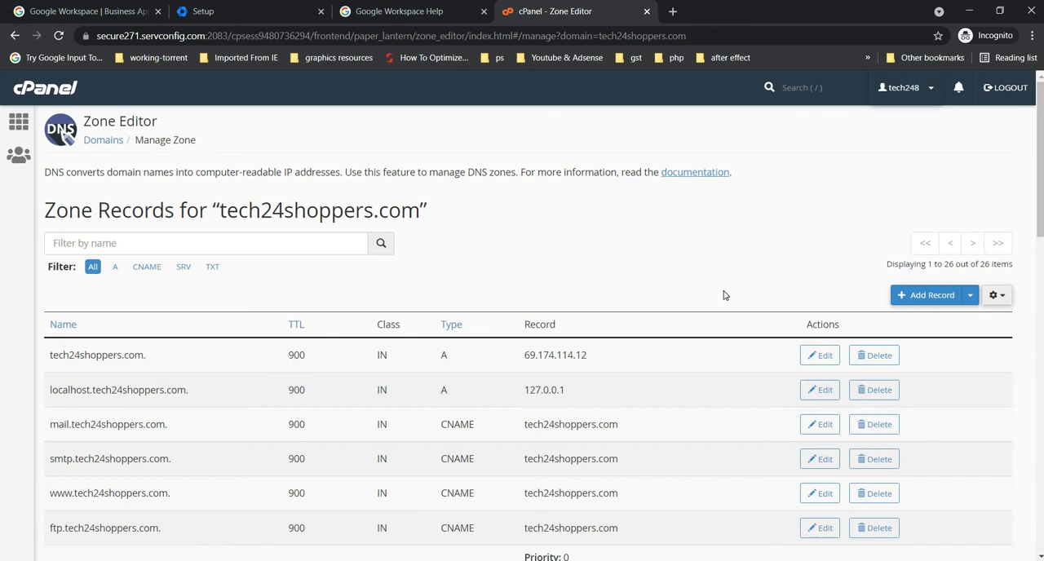
{"action": "mouse_move", "coordinate": [433, 284]}
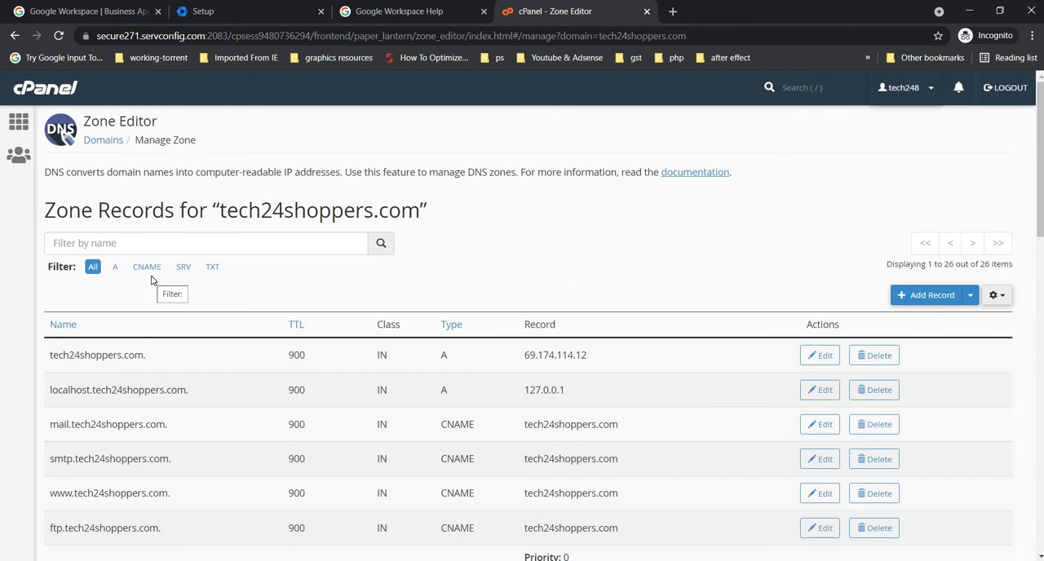
{"action": "mouse_move", "coordinate": [910, 316]}
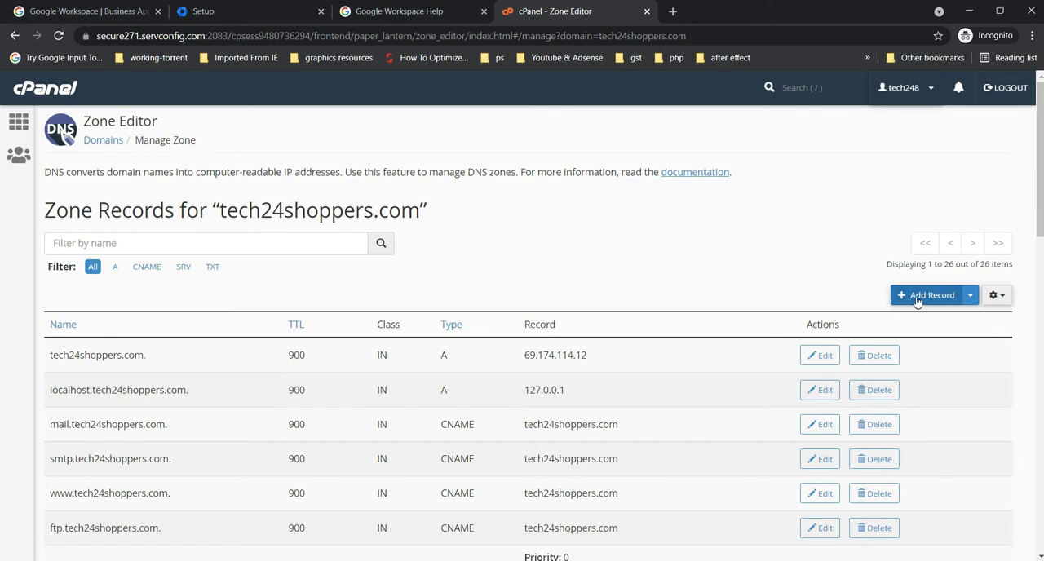
Step: Add a new zone record of type MX named tech24shoppers.com., priority and destination blank
{"action": "left_click", "coordinate": [926, 295]}
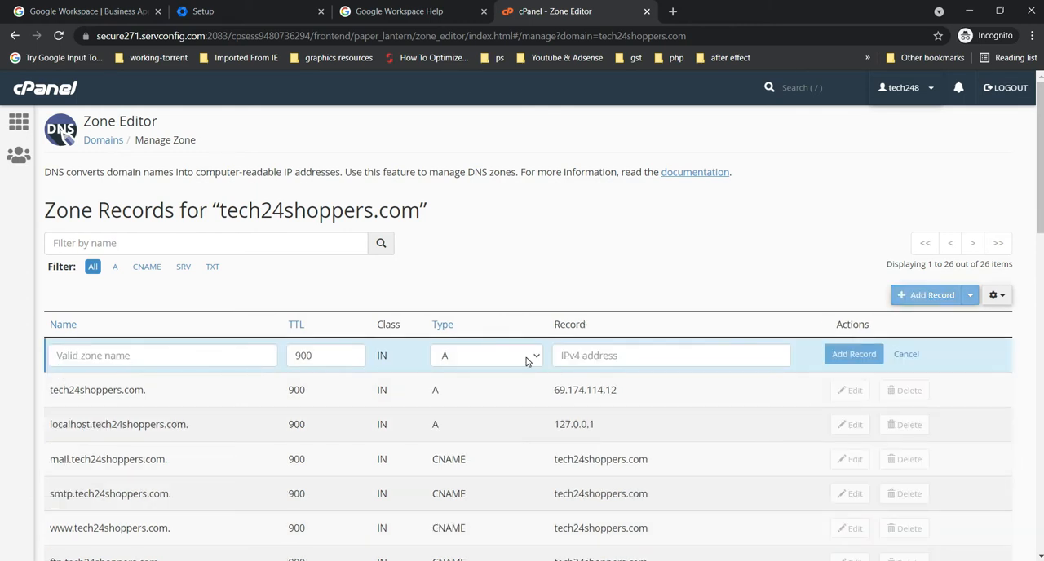
{"action": "left_click", "coordinate": [486, 355]}
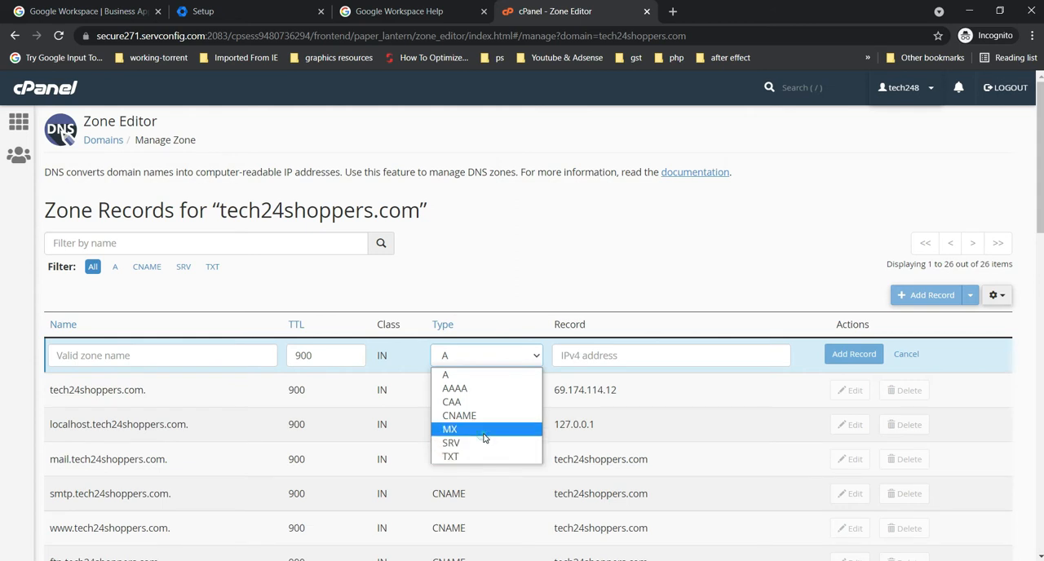
{"action": "left_click", "coordinate": [450, 429]}
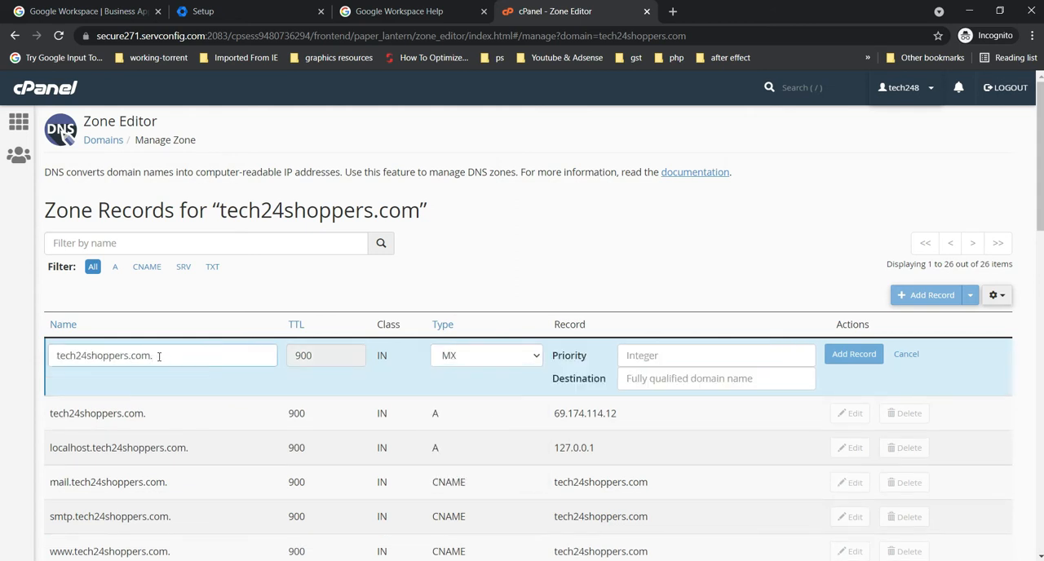
{"action": "triple_click", "coordinate": [105, 355]}
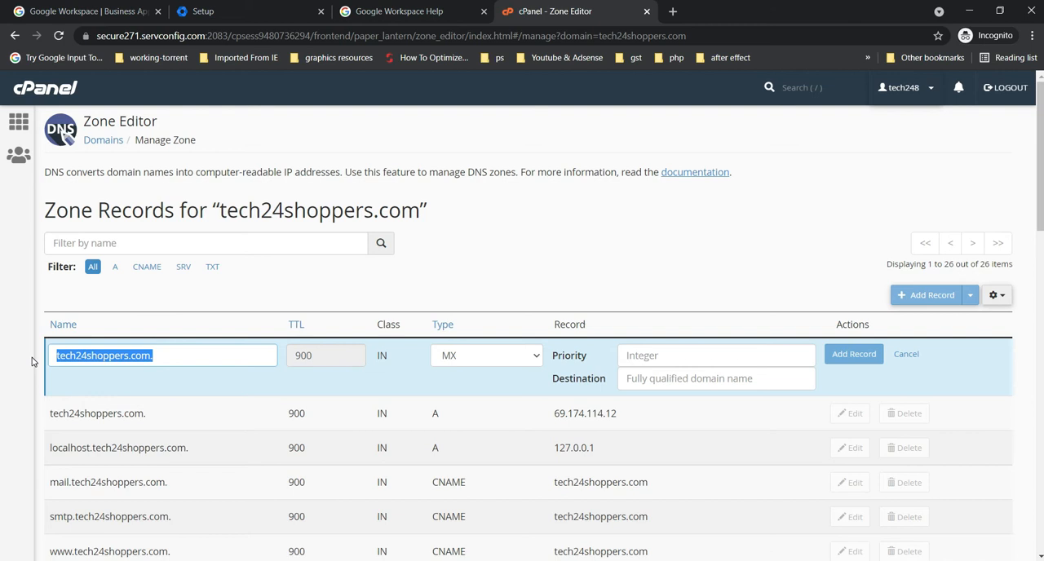
{"action": "scroll", "scroll_direction": "down", "scroll_amount": 3}
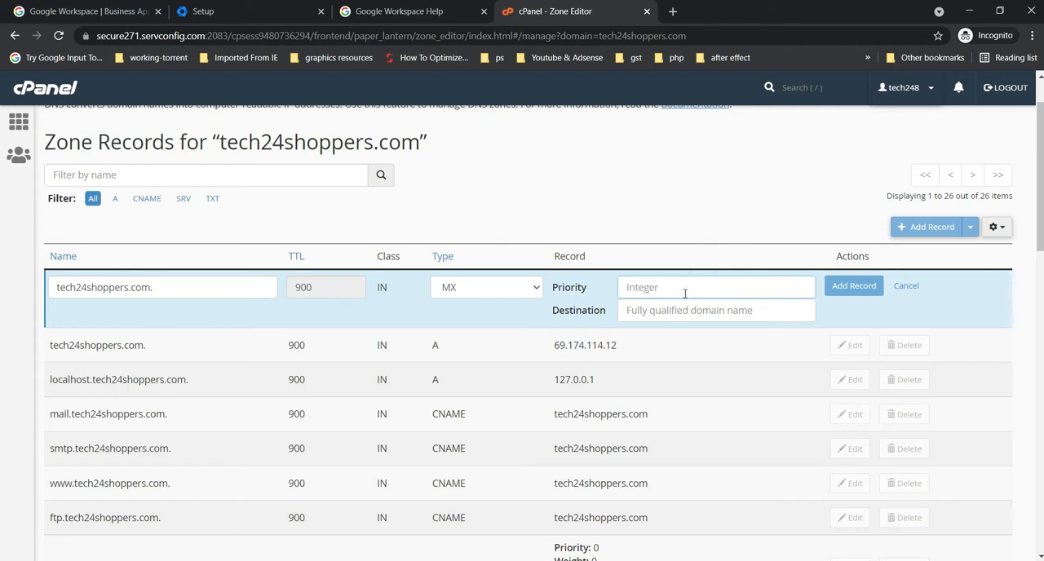
{"action": "left_click", "coordinate": [202, 10]}
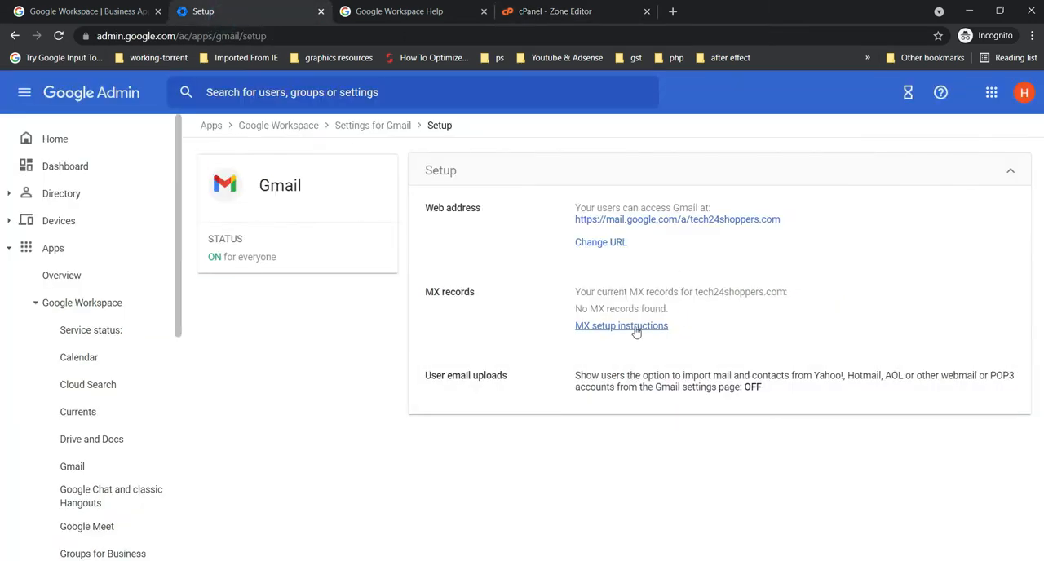
{"action": "left_click", "coordinate": [622, 326]}
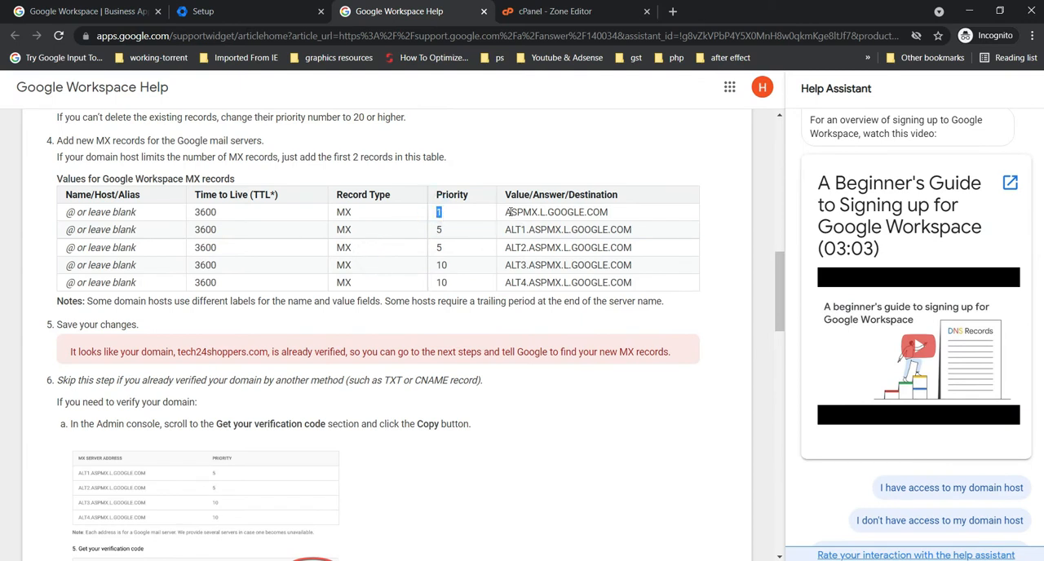
{"action": "double_click", "coordinate": [555, 212]}
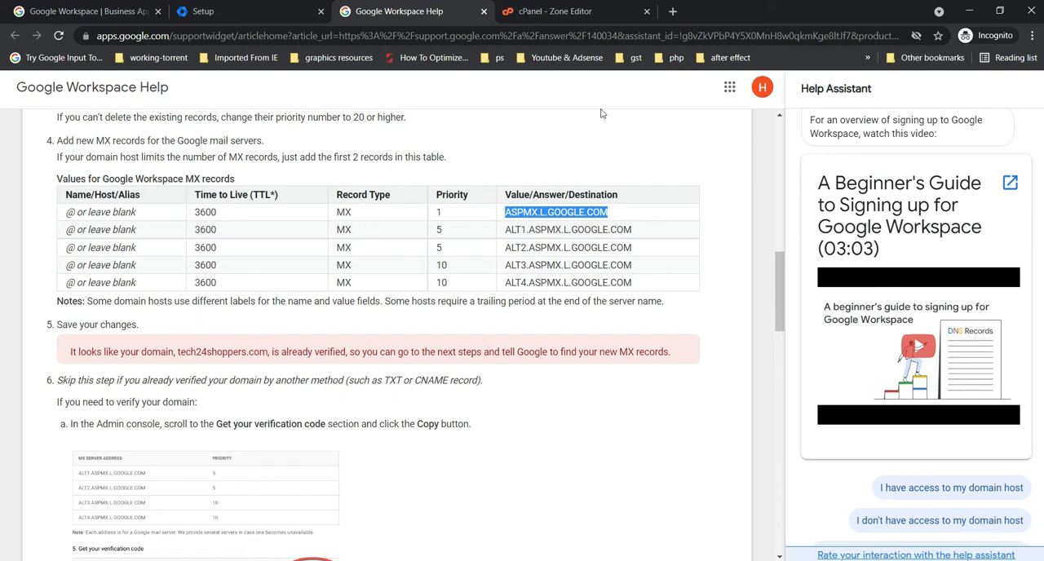
{"action": "left_click", "coordinate": [555, 11]}
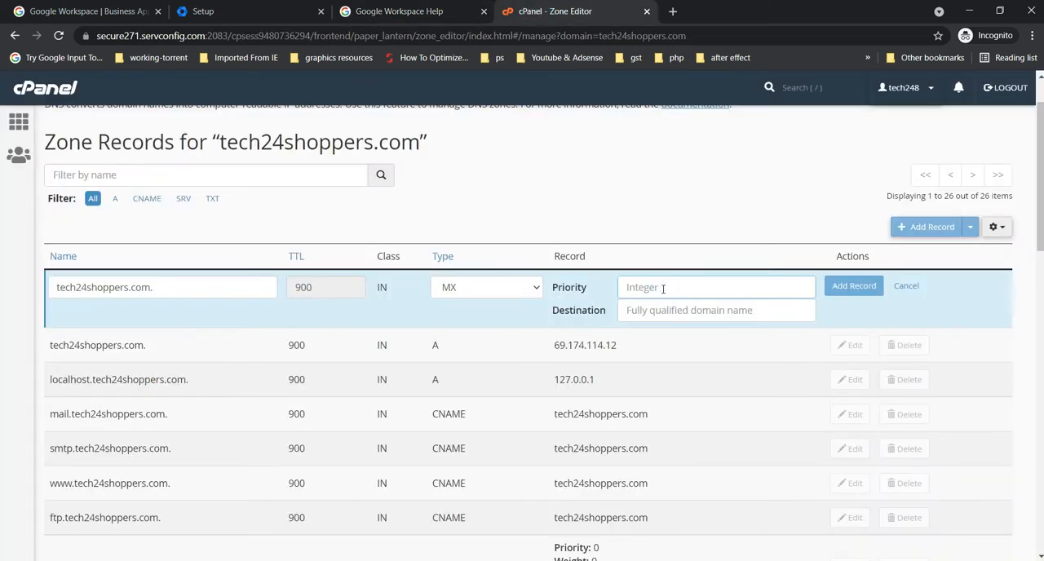
Step: Save the MX record with priority 1 and destination ASPMX.L.GOOGLE.COM
{"action": "type", "text": "1"}
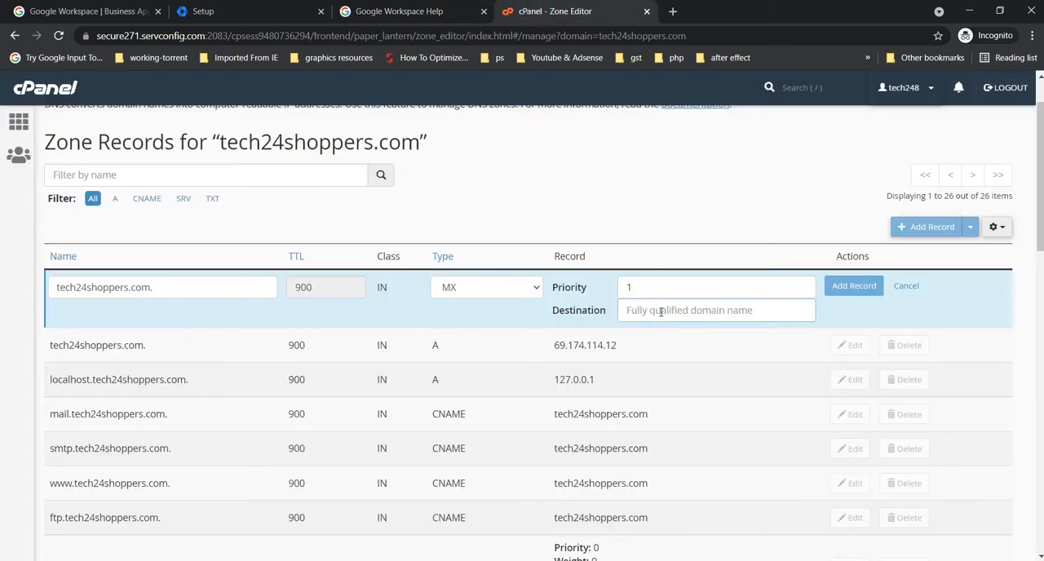
{"action": "type", "text": "ASPMX.L.GOOGLE.COM"}
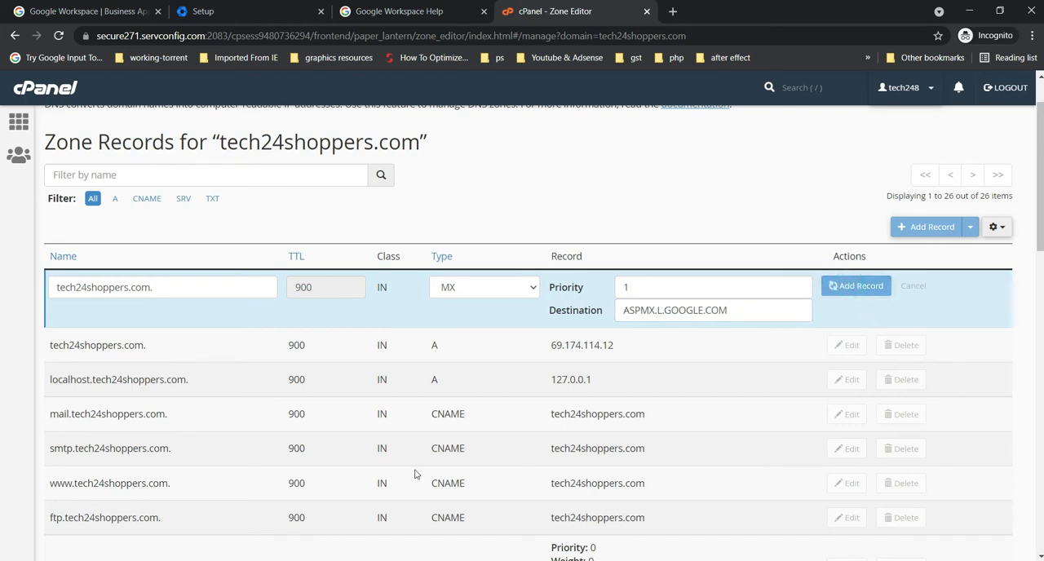
{"action": "left_click", "coordinate": [855, 286]}
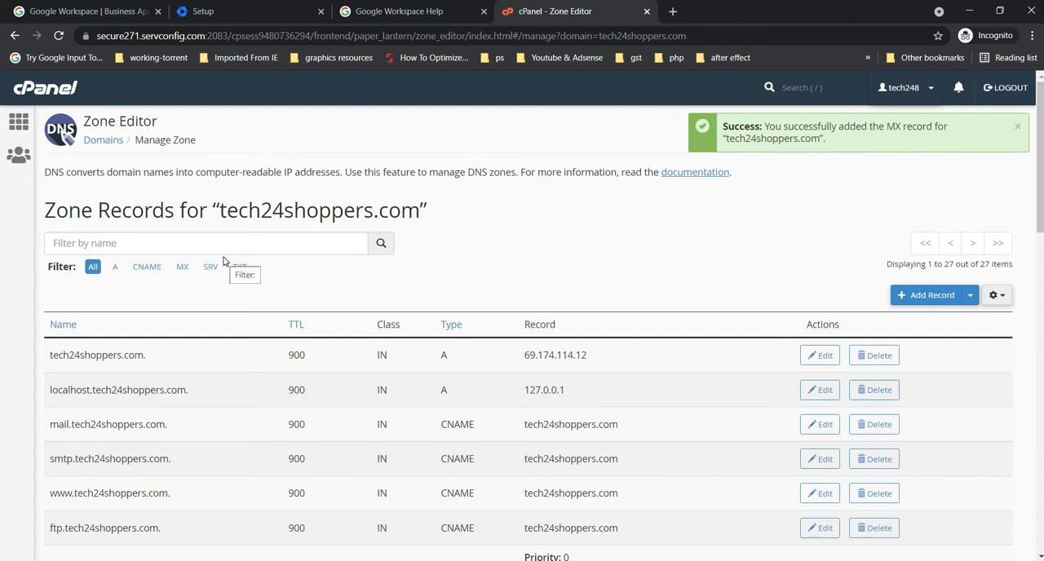
{"action": "mouse_move", "coordinate": [156, 283]}
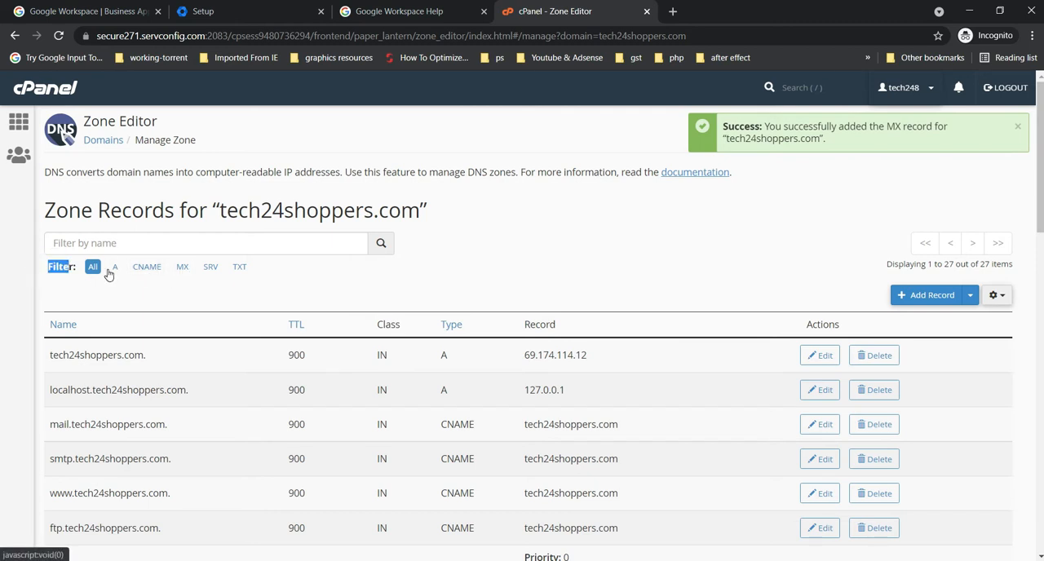
Step: Filter the zone to MX records, highlighting the priority 1 aspmx.l.google.com entry's name and priority
{"action": "left_click", "coordinate": [183, 268]}
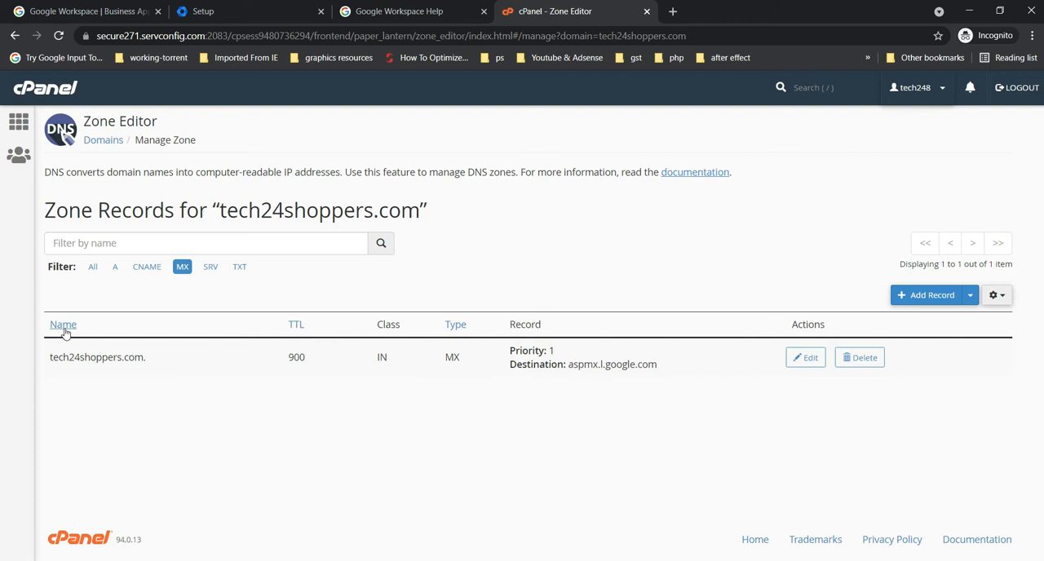
{"action": "double_click", "coordinate": [97, 357]}
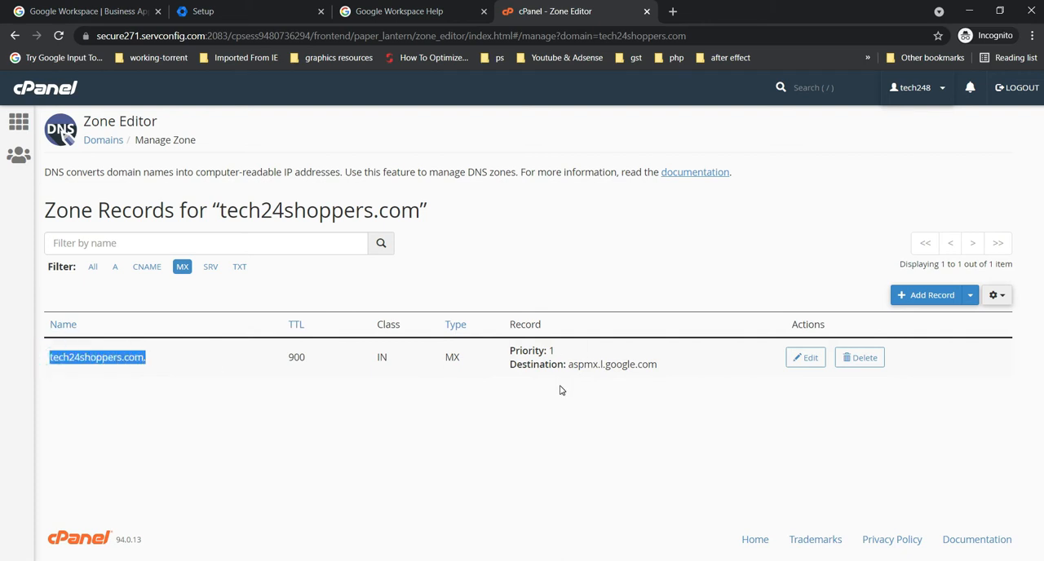
{"action": "mouse_move", "coordinate": [659, 434]}
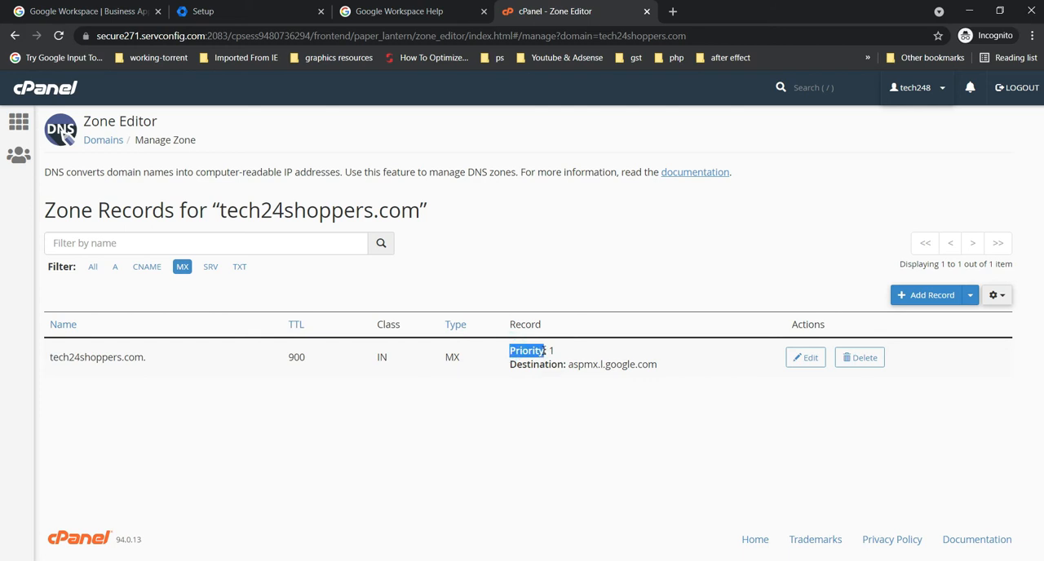
{"action": "left_click", "coordinate": [563, 403]}
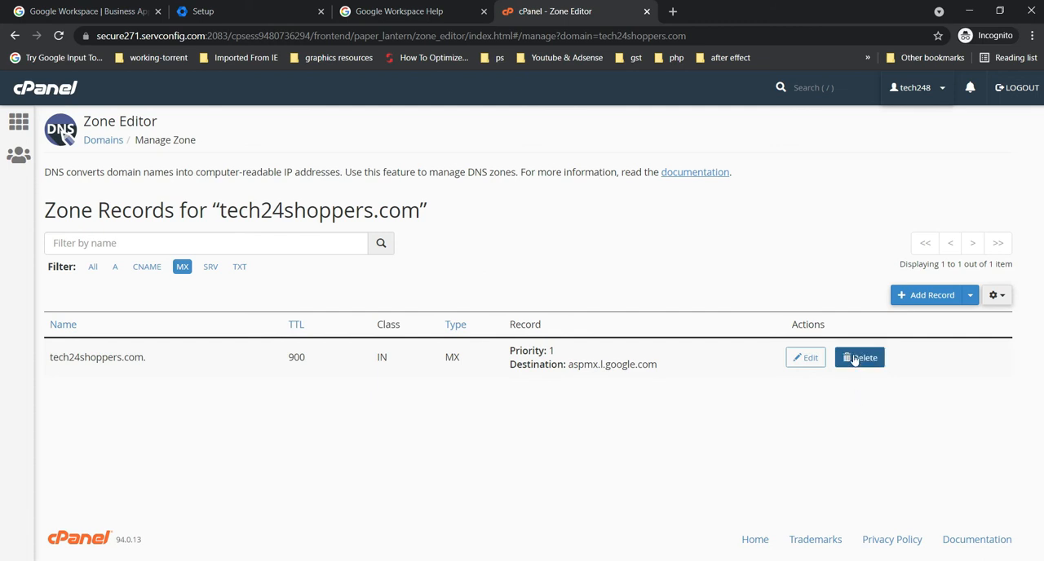
{"action": "mouse_move", "coordinate": [799, 377]}
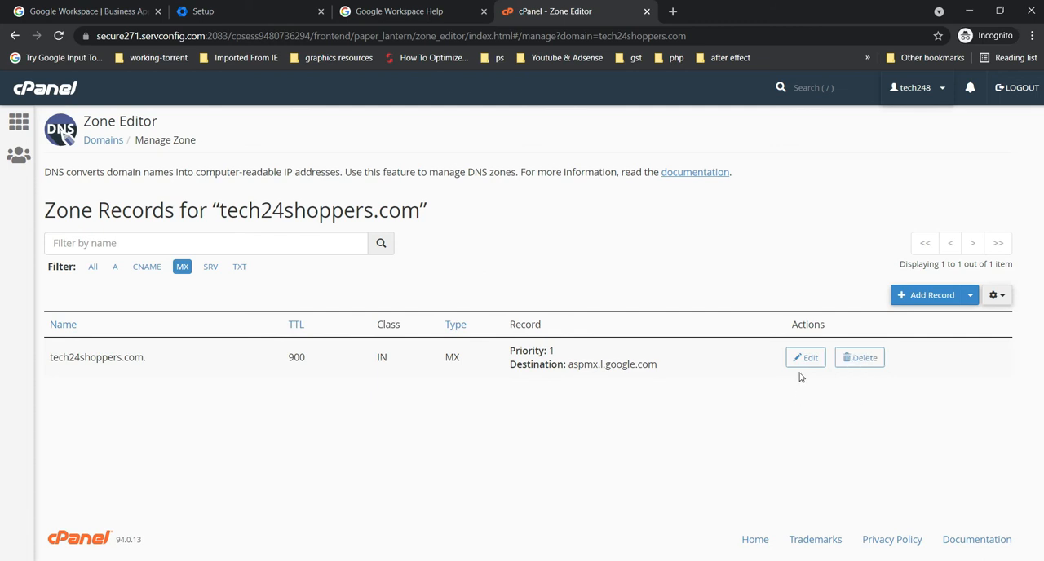
{"action": "left_click", "coordinate": [806, 357]}
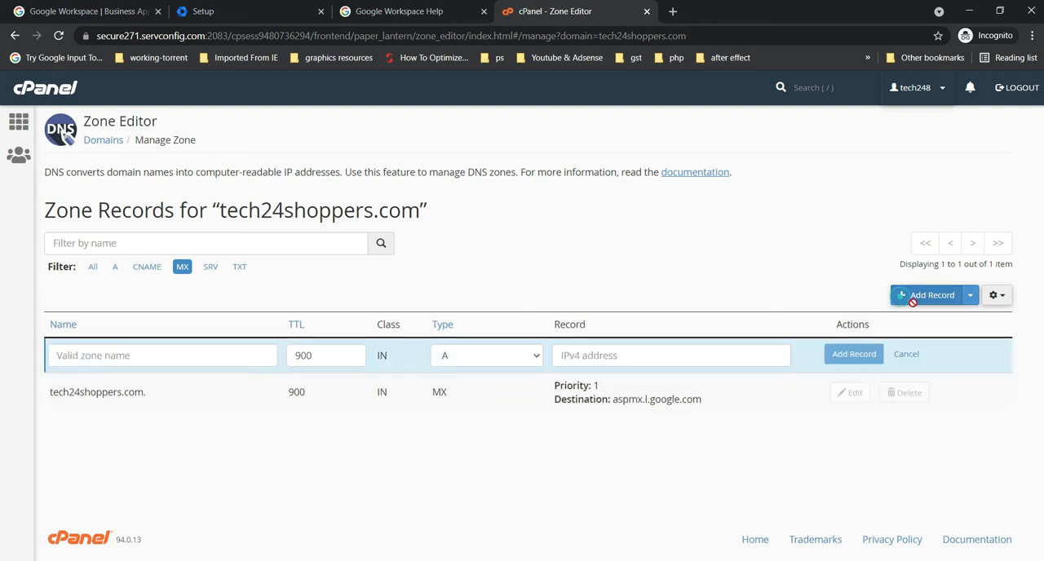
Step: Set the new row to MX with priority 5 and destination ALT1.ASPMX.L.GOOGLE.COM
{"action": "left_click", "coordinate": [487, 355]}
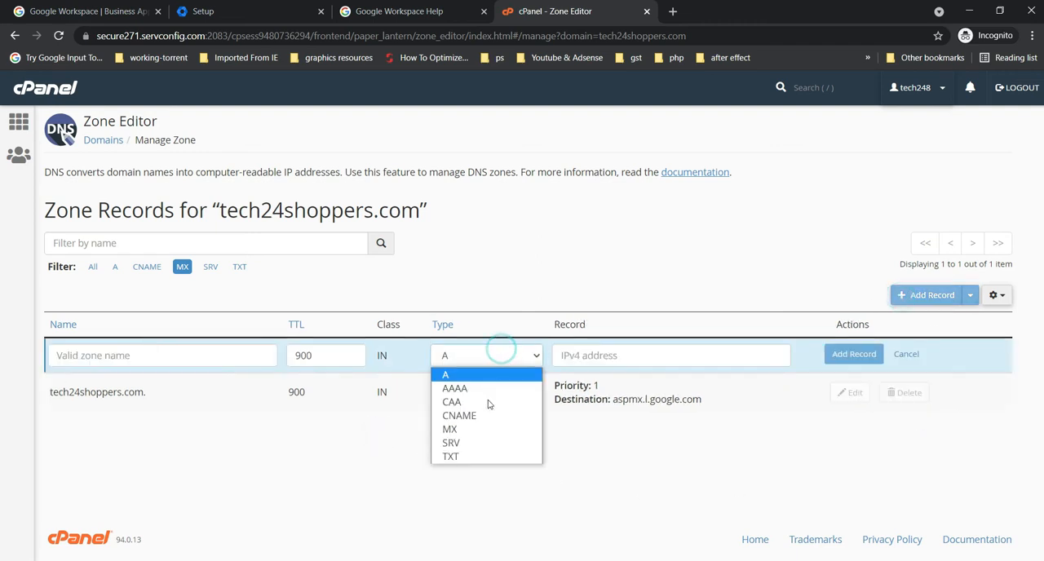
{"action": "left_click", "coordinate": [450, 429]}
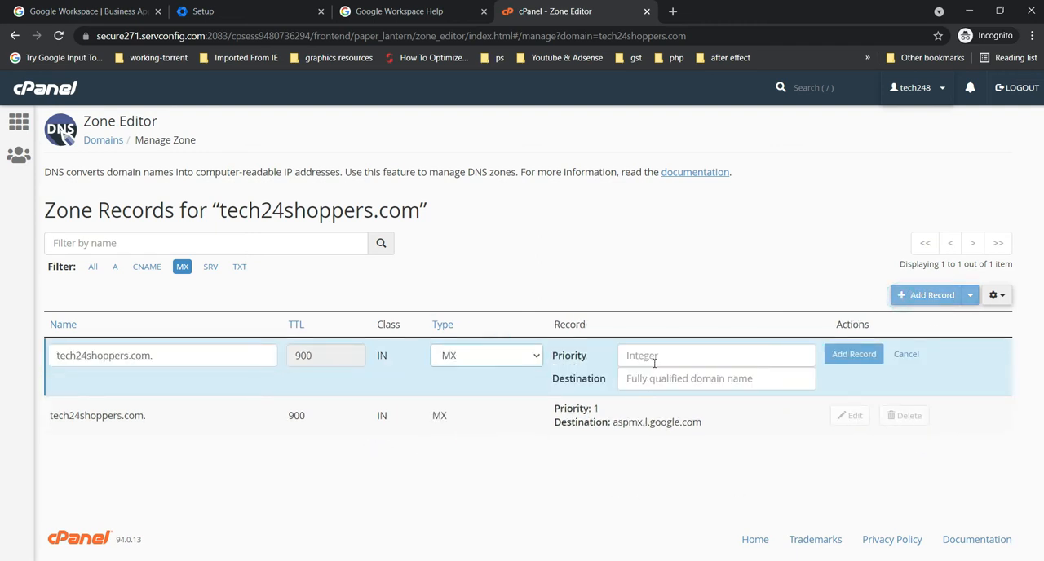
{"action": "type", "text": "5"}
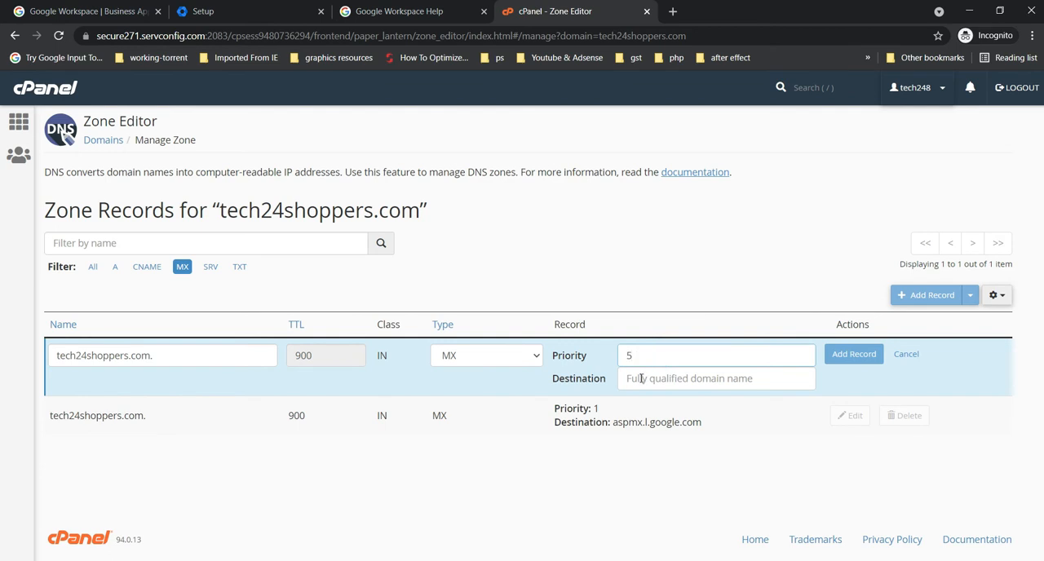
{"action": "left_click", "coordinate": [400, 11]}
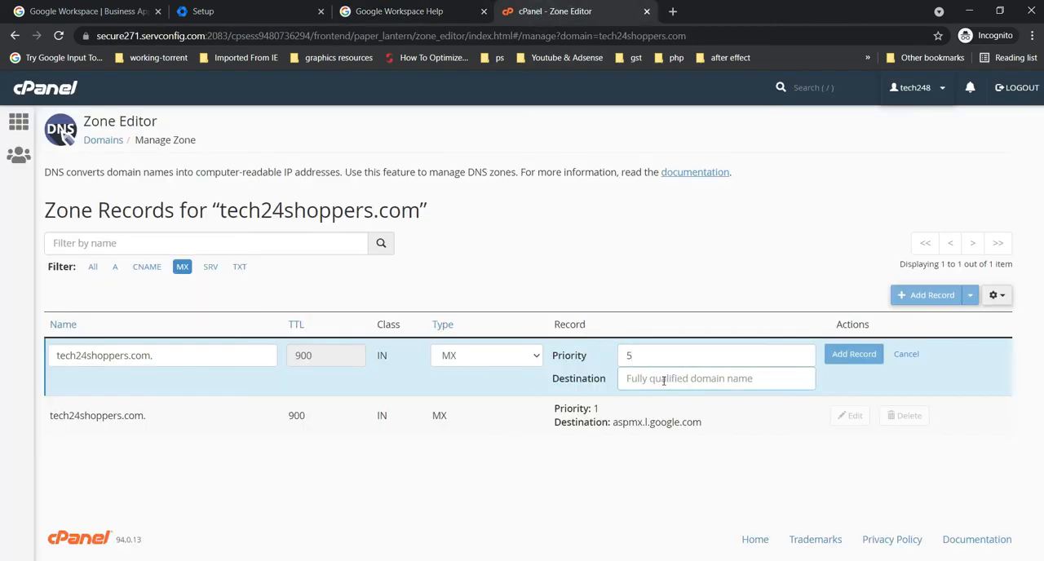
{"action": "type", "text": "ALT1.ASPMX.L.GOOGLE.COM"}
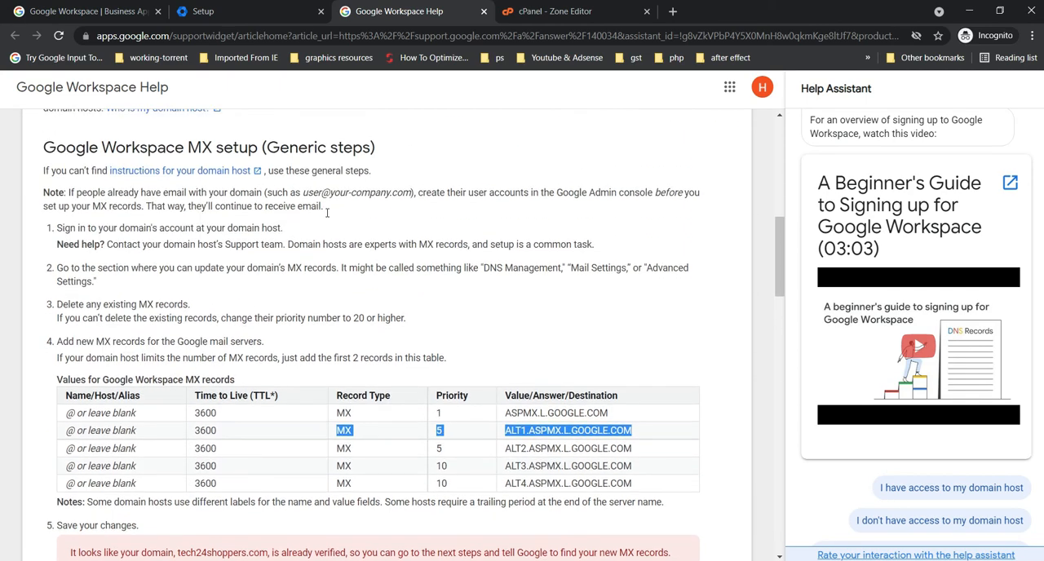
Step: Check the ALT1.ASPMX.L.GOOGLE.COM value against Google Workspace Help's MX table
{"action": "scroll", "scroll_direction": "down", "scroll_amount": 3}
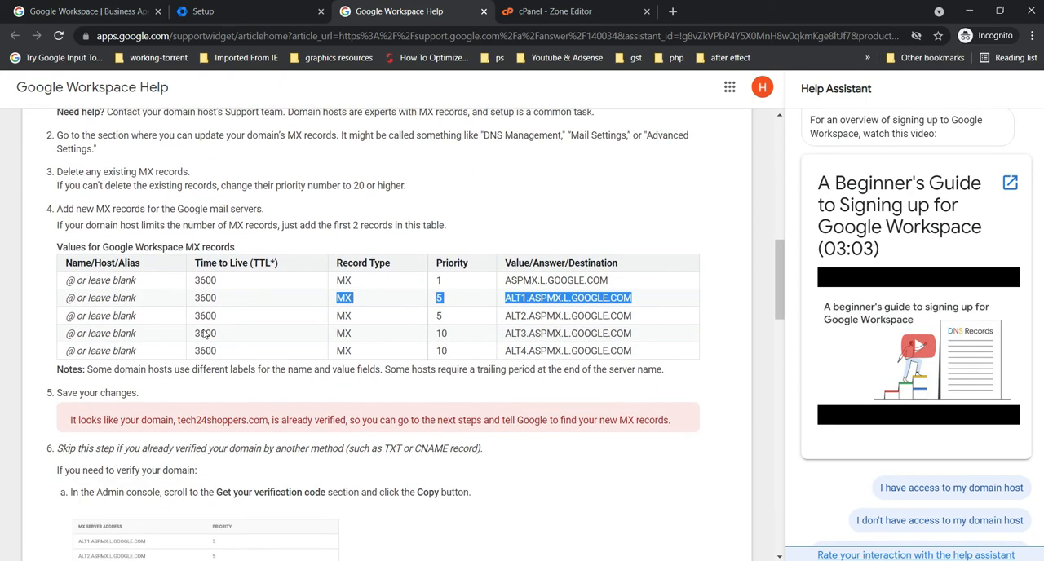
{"action": "left_click", "coordinate": [506, 297]}
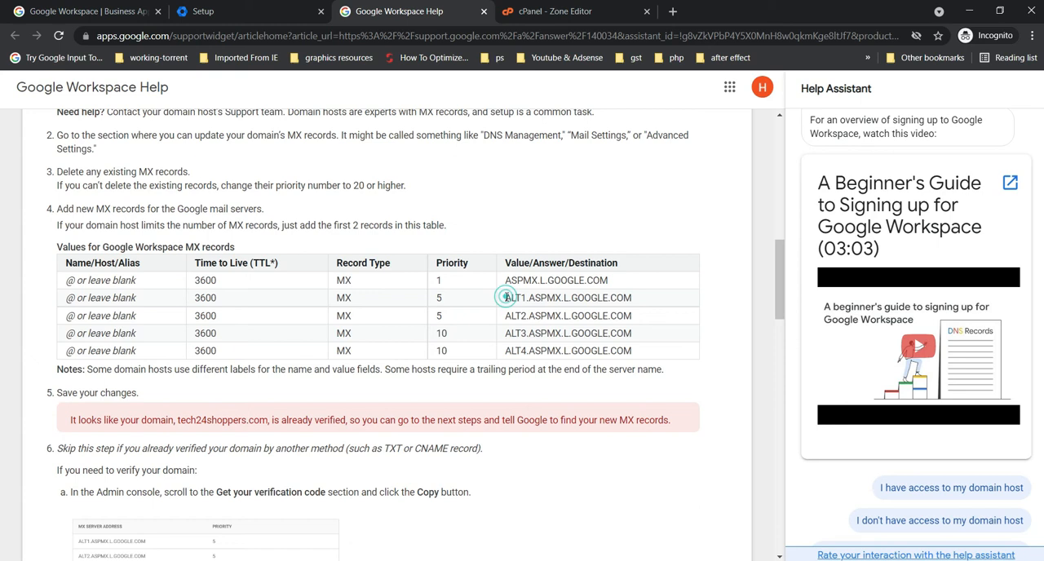
{"action": "double_click", "coordinate": [567, 298]}
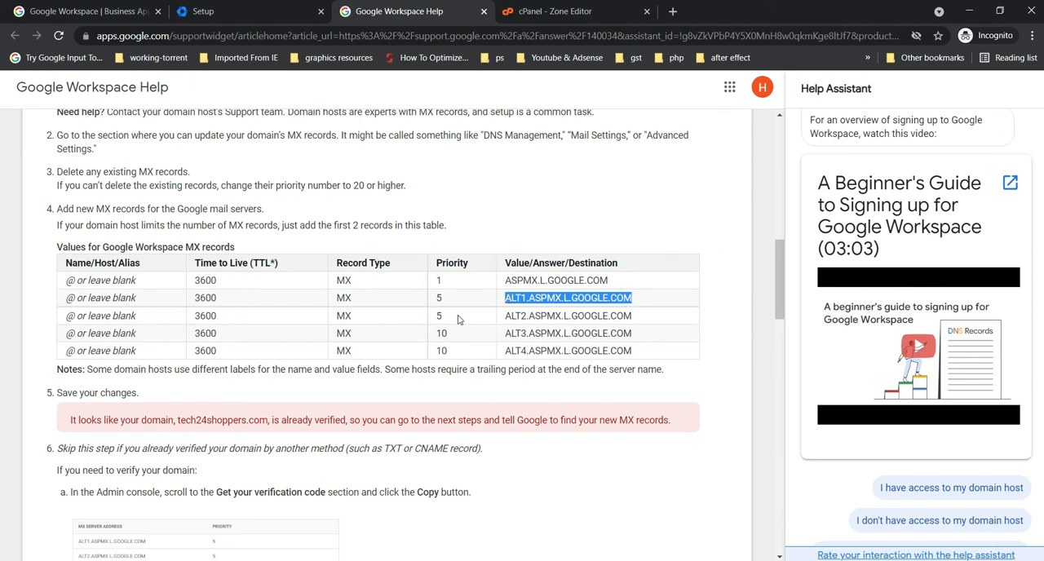
{"action": "left_click", "coordinate": [640, 339]}
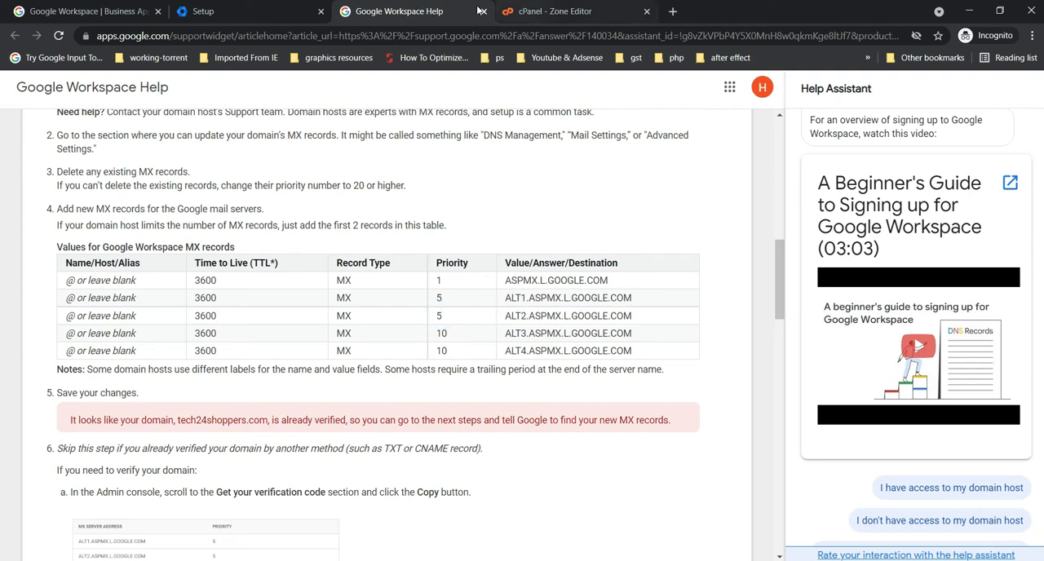
Step: Review Google Admin's Gmail setup now detecting both MX records, then return to cPanel
{"action": "left_click", "coordinate": [203, 9]}
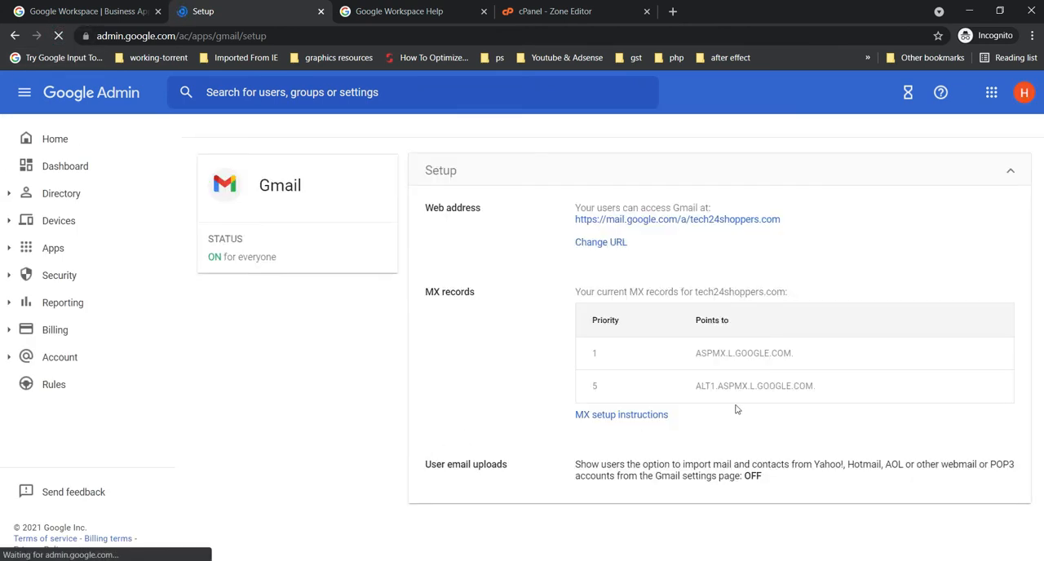
{"action": "left_click", "coordinate": [52, 248]}
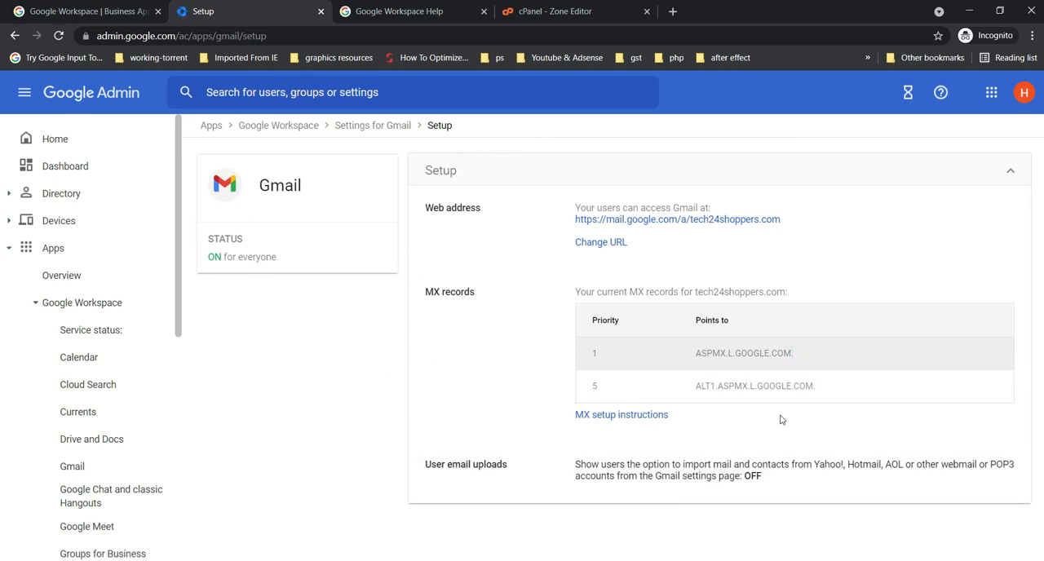
{"action": "left_click", "coordinate": [556, 10]}
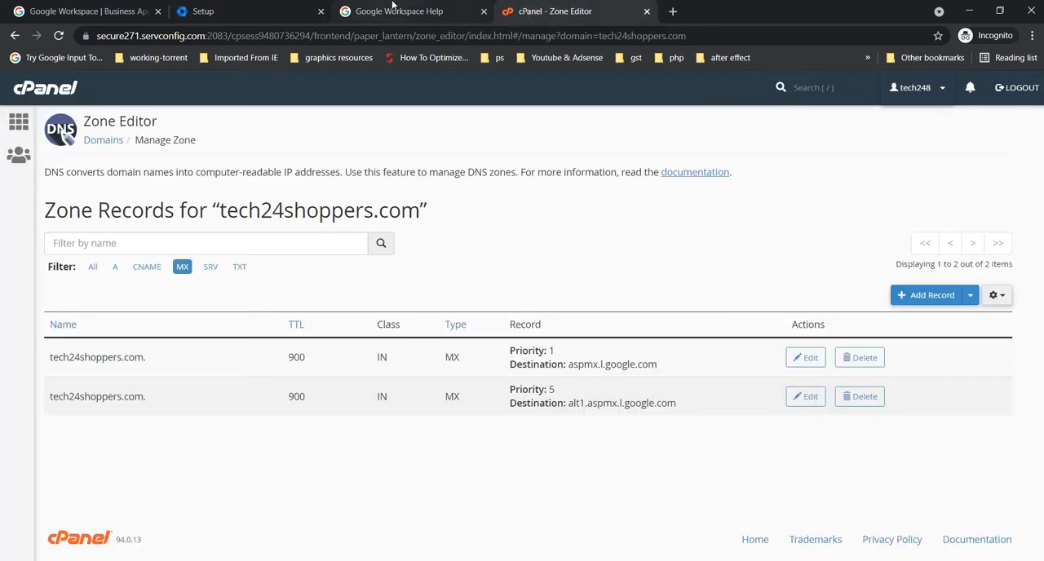
Step: Copy the ALT2.ASPMX.L.GOOGLE.COM value from Google's MX table
{"action": "left_click", "coordinate": [398, 9]}
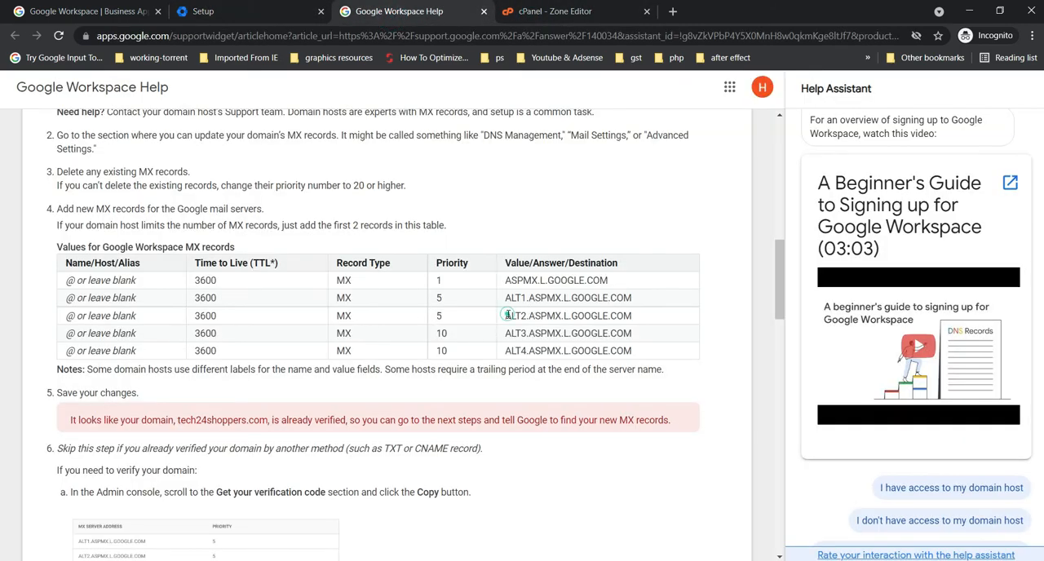
{"action": "double_click", "coordinate": [567, 316]}
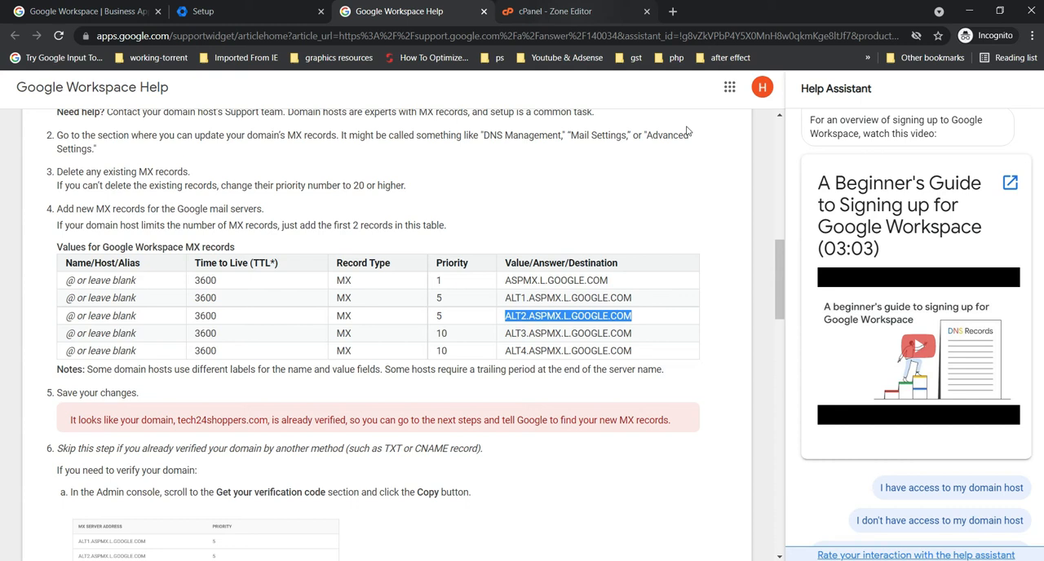
{"action": "left_click", "coordinate": [575, 10]}
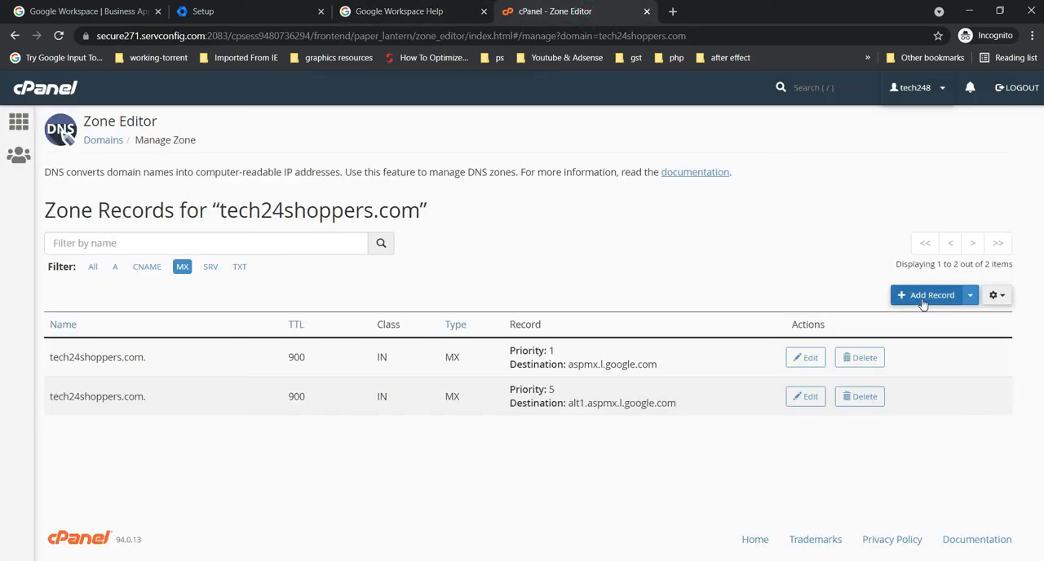
Step: Add a third MX record with priority 5 pointing to ALT2.ASPMX.L.GOOGLE.COM
{"action": "left_click", "coordinate": [925, 295]}
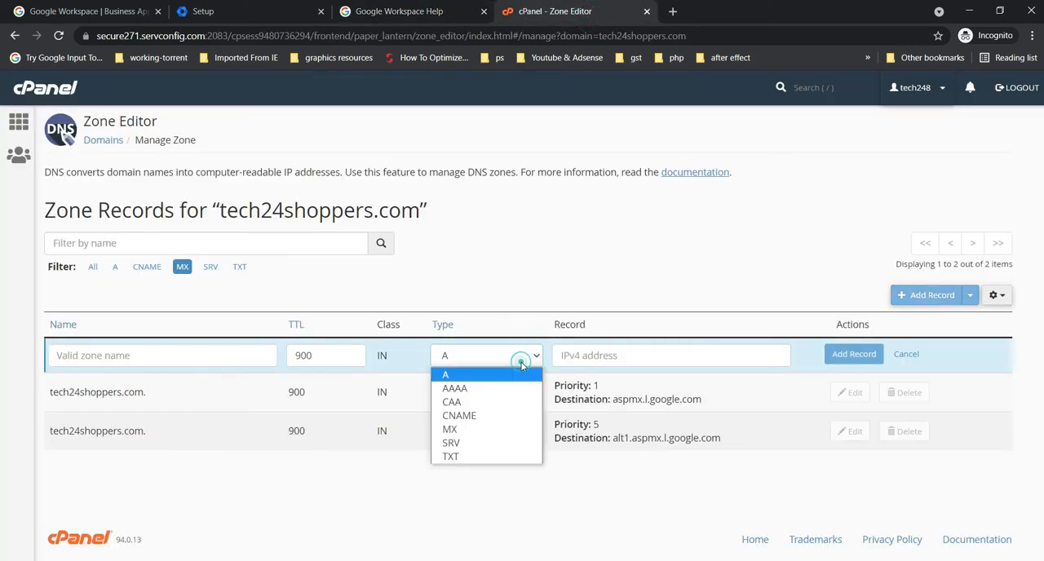
{"action": "left_click", "coordinate": [450, 429]}
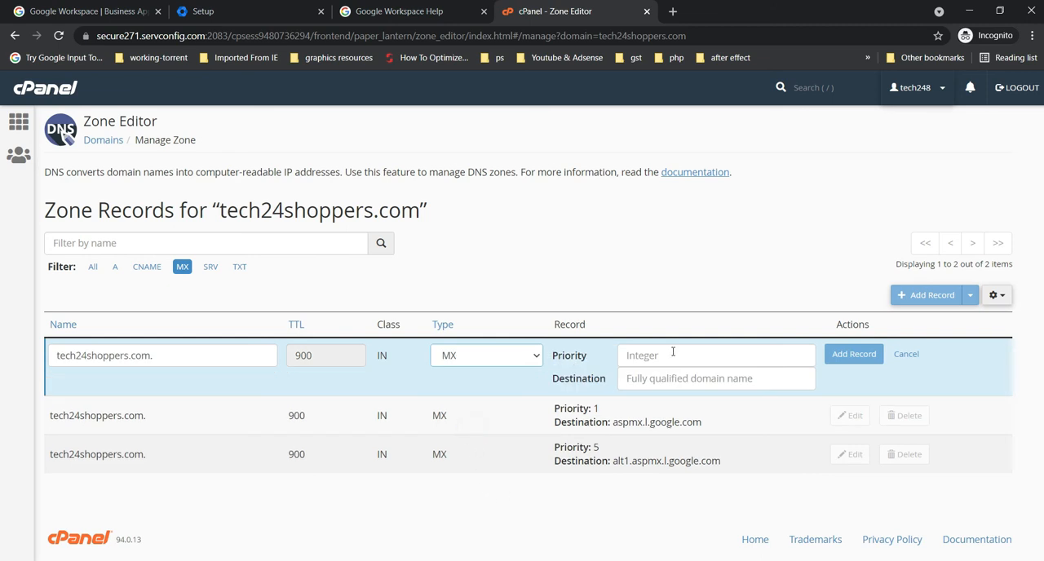
{"action": "type", "text": "5"}
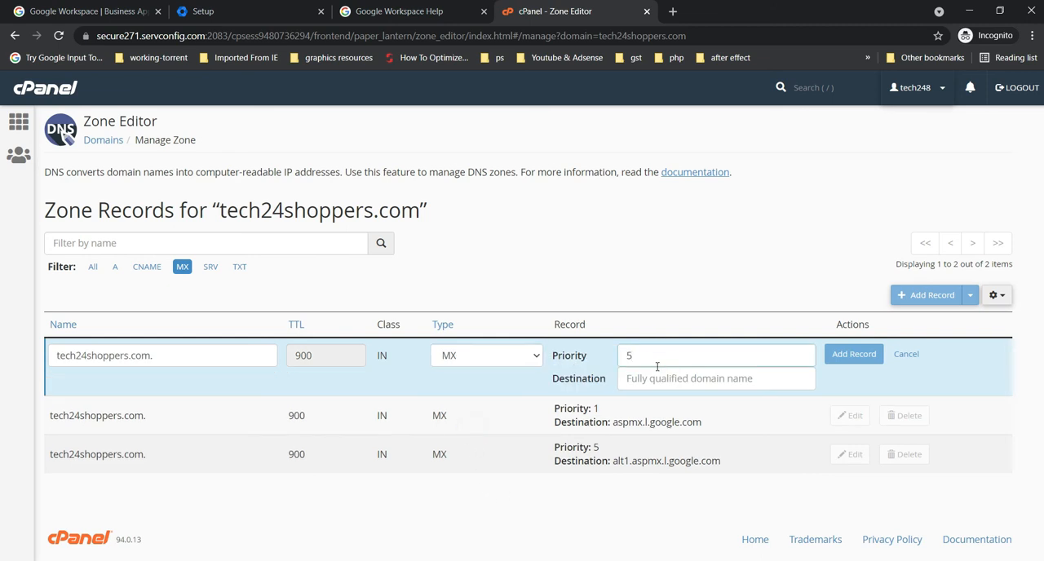
{"action": "type", "text": "ALT2.ASPMX.L.GOOGLE.COM"}
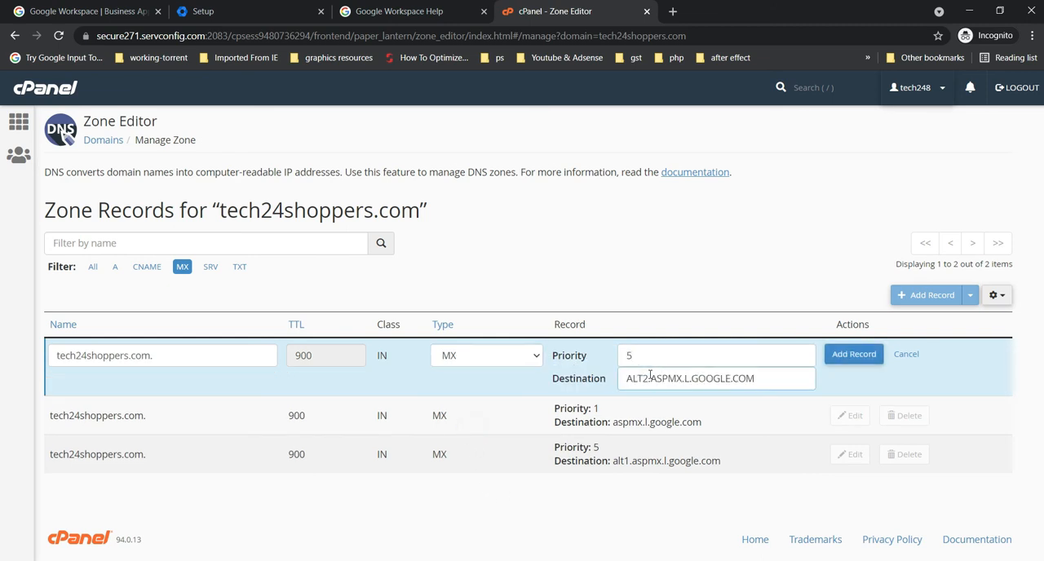
{"action": "left_click", "coordinate": [853, 352]}
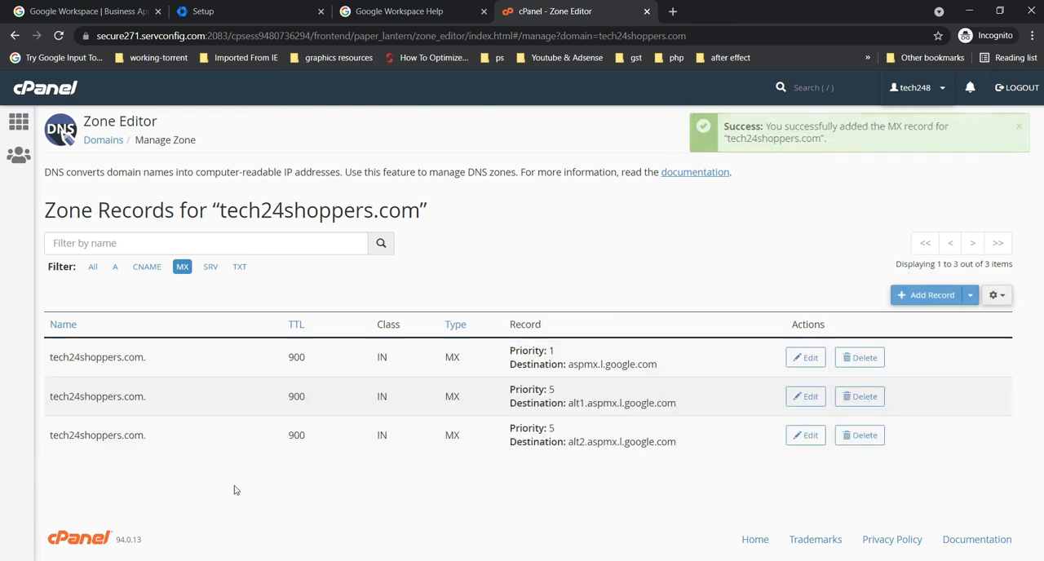
Step: Add a fourth MX record with priority 10 pointing to ALT3.ASPMX.L.GOOGLE.COM
{"action": "left_click", "coordinate": [925, 296]}
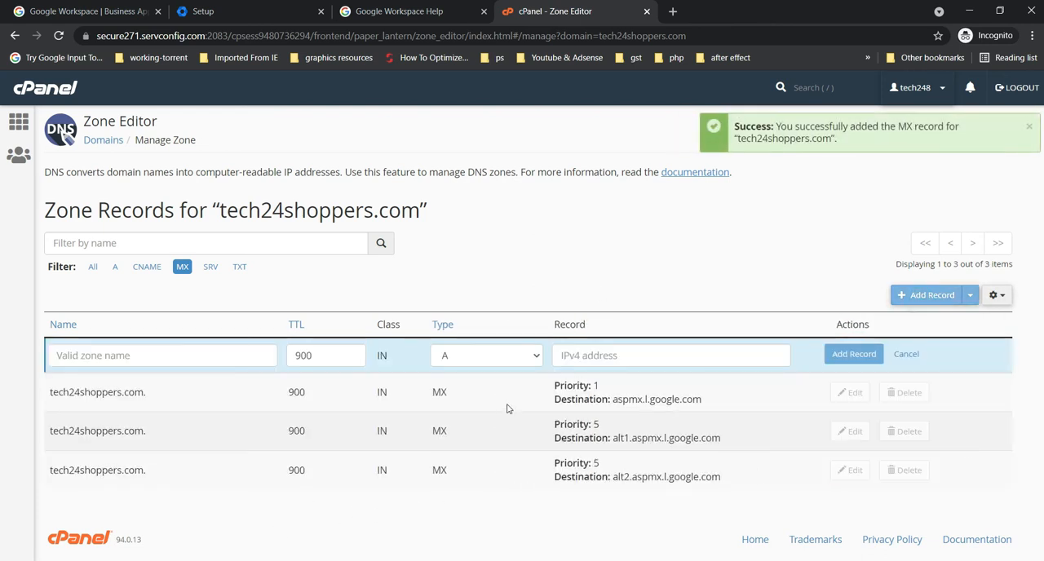
{"action": "left_click", "coordinate": [486, 355]}
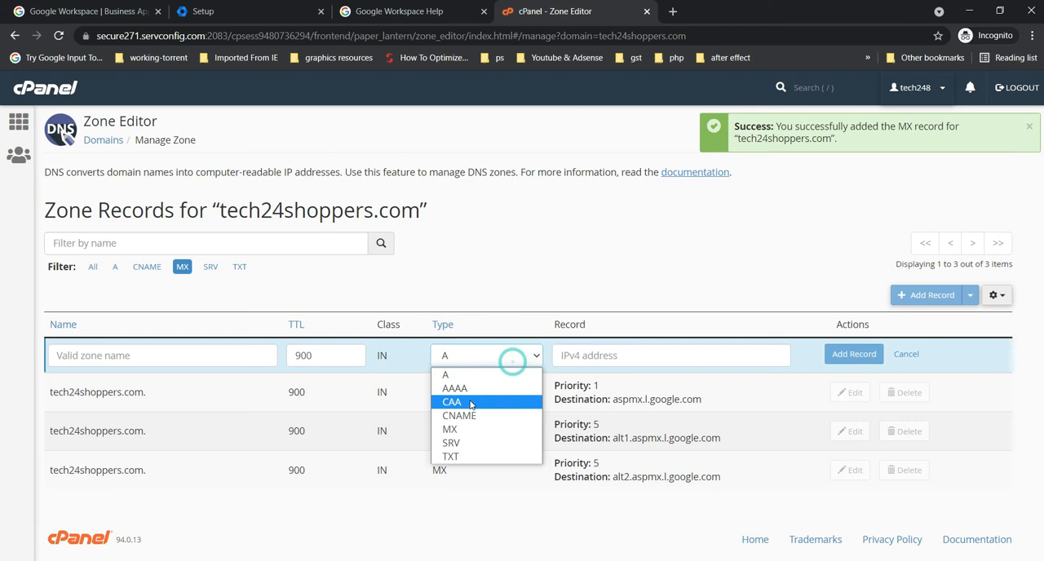
{"action": "left_click", "coordinate": [450, 429]}
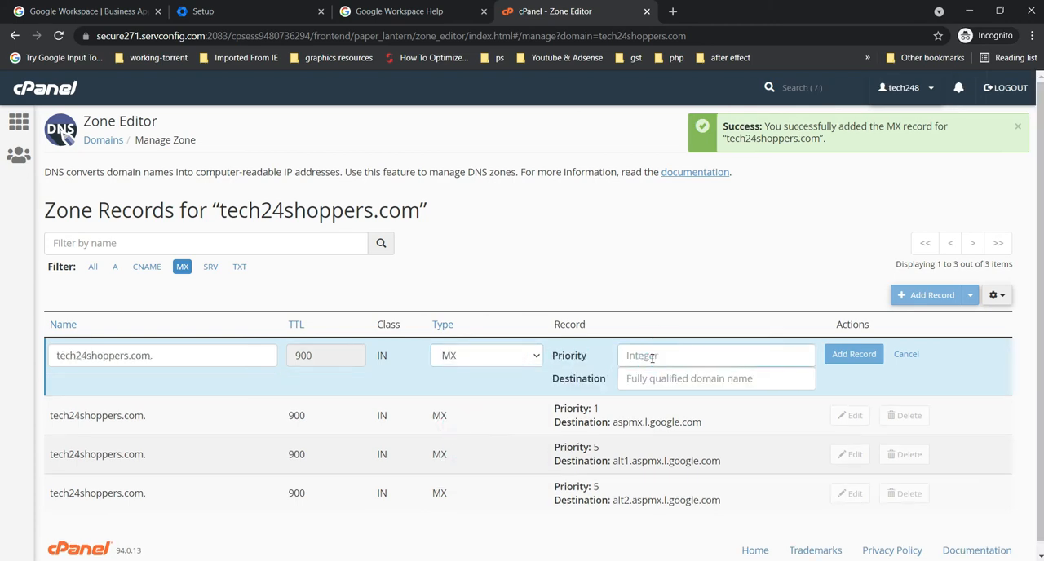
{"action": "left_click", "coordinate": [400, 10]}
{"action": "type", "text": "10"}
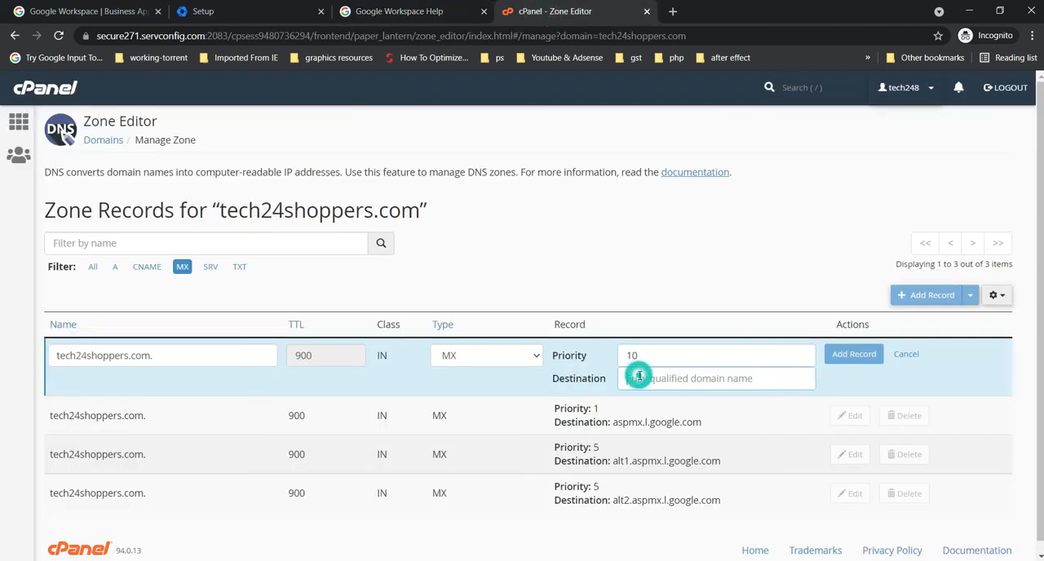
{"action": "type", "text": "ALT3.ASPMX.L.GOOGLE.COM"}
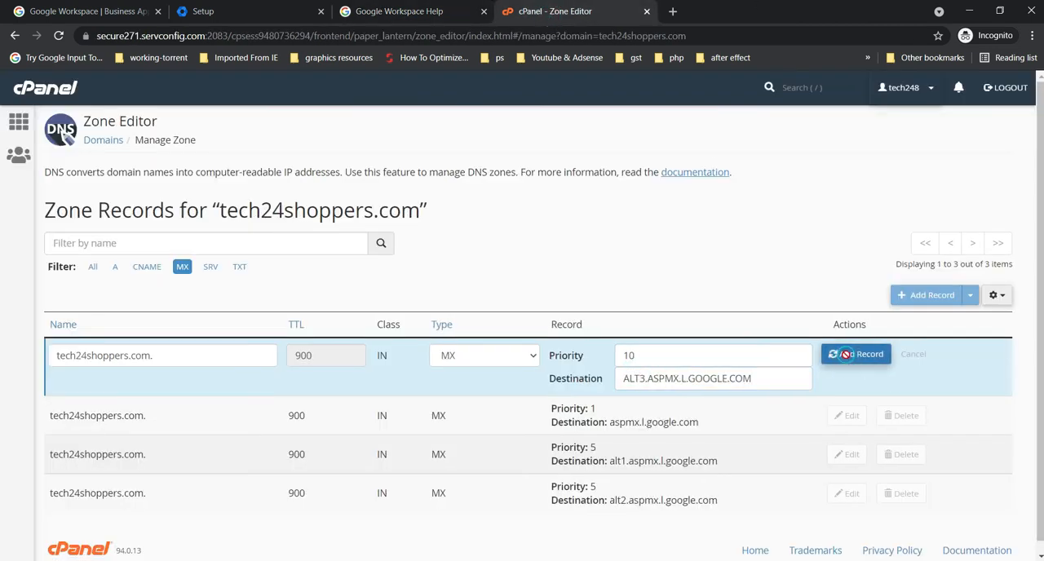
{"action": "left_click", "coordinate": [855, 353]}
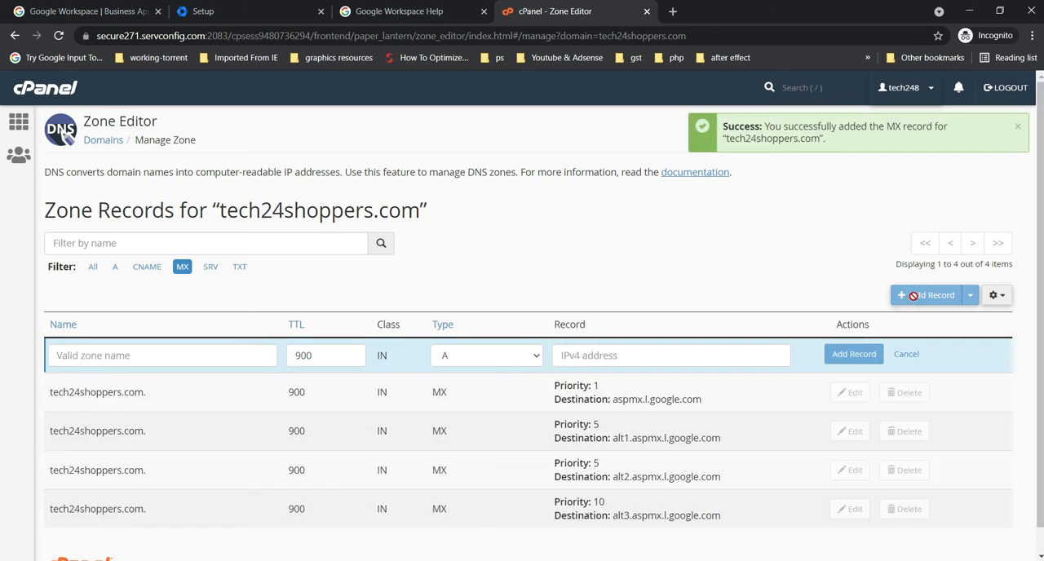
Step: Add a fifth MX record with priority 10 pointing to ALT4.ASPMX.L.GOOGLE.COM
{"action": "left_click", "coordinate": [486, 355]}
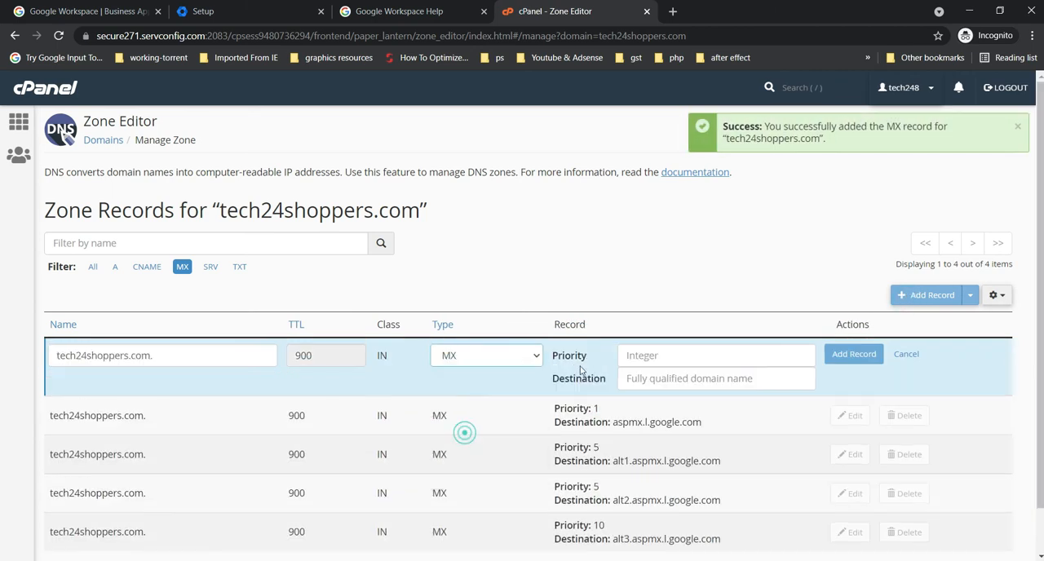
{"action": "left_click", "coordinate": [716, 355]}
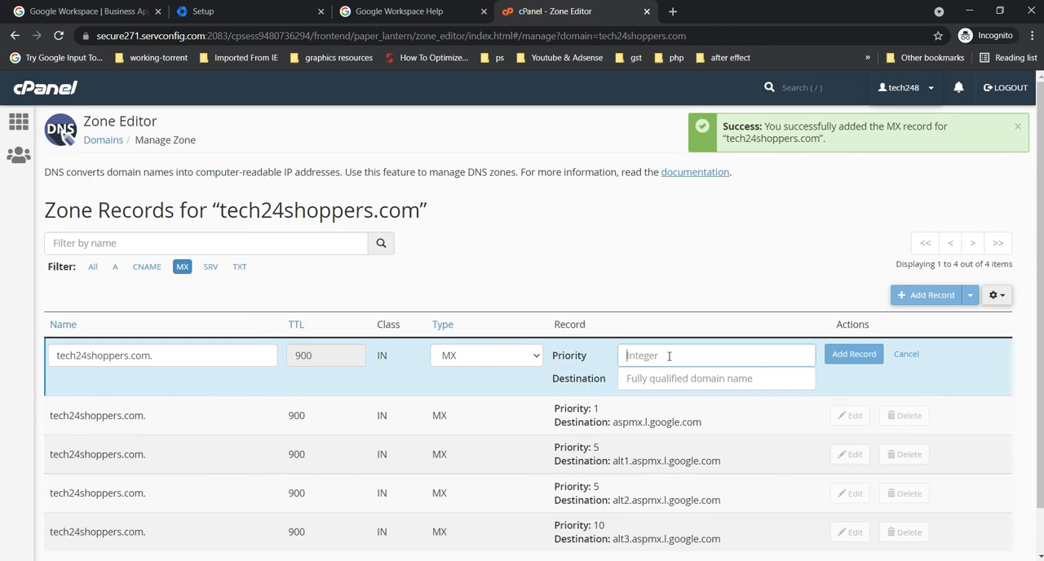
{"action": "left_click", "coordinate": [399, 9]}
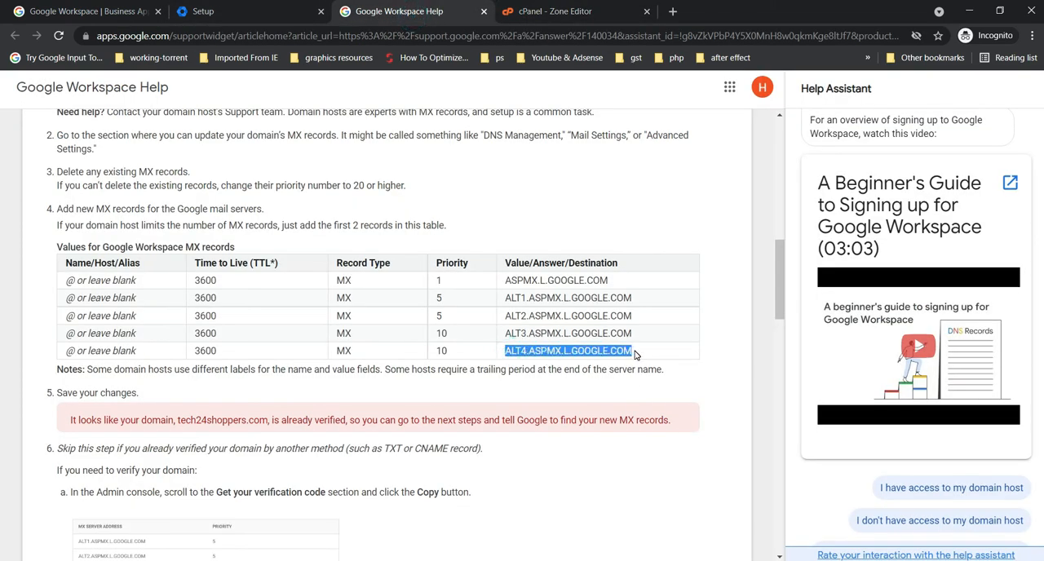
{"action": "left_click", "coordinate": [571, 10]}
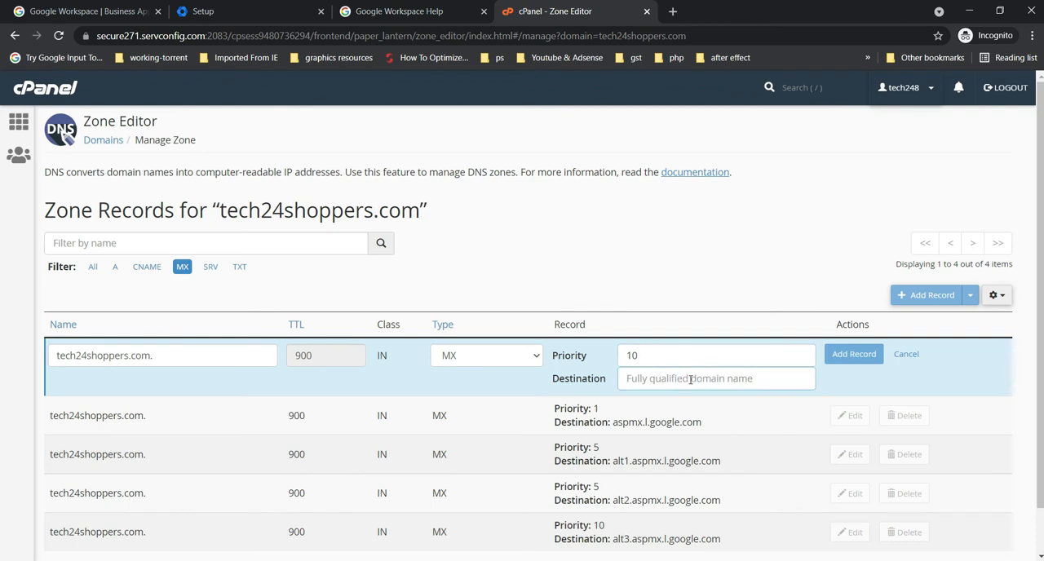
{"action": "type", "text": "ALT4.ASPMX.L.GOOGLE.COM"}
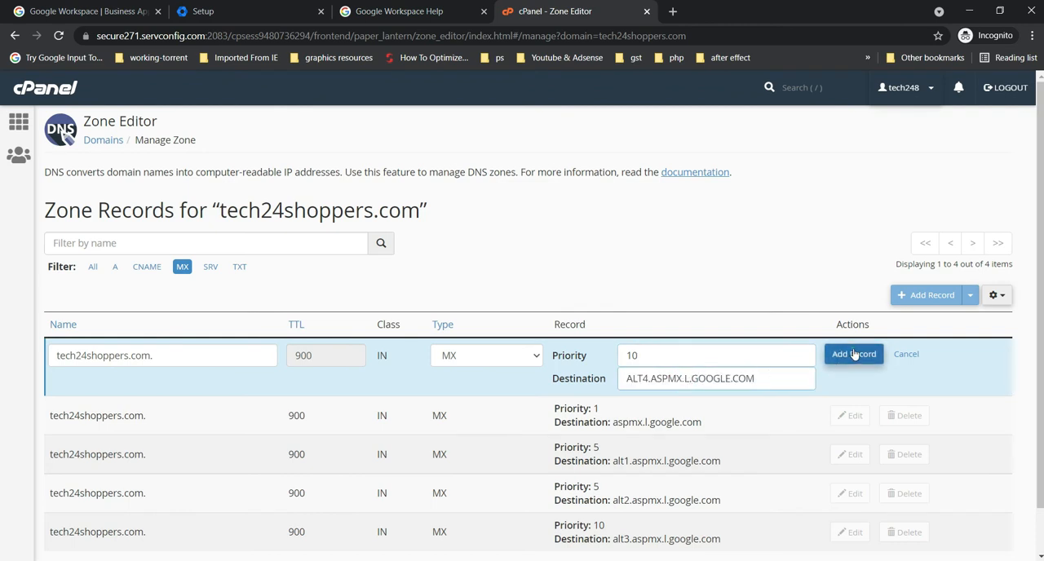
{"action": "left_click", "coordinate": [855, 353]}
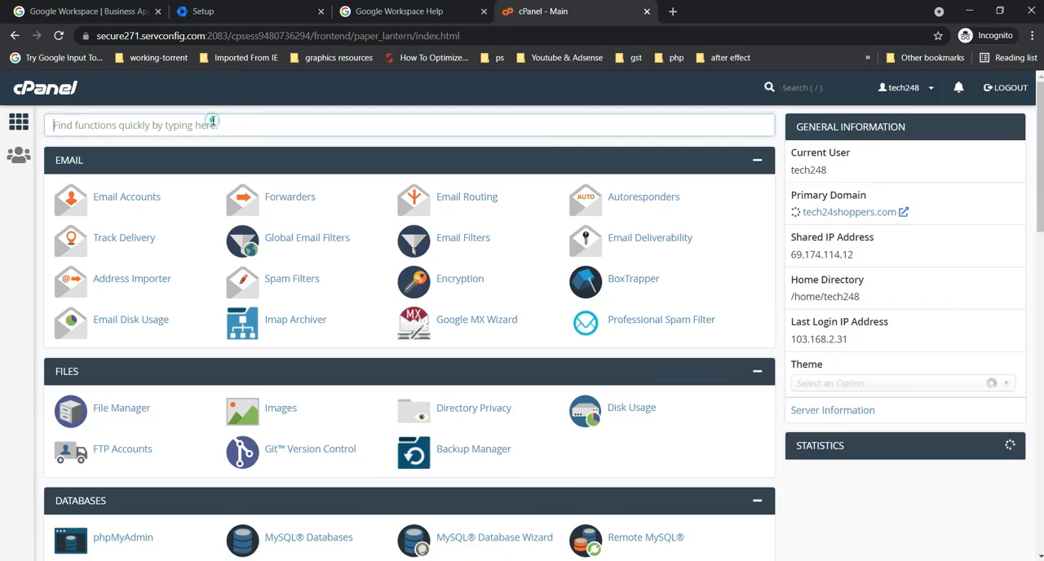
Step: Launch the Google MX Wizard from search and choose tech24shoppers.com as the domain
{"action": "type", "text": "mx"}
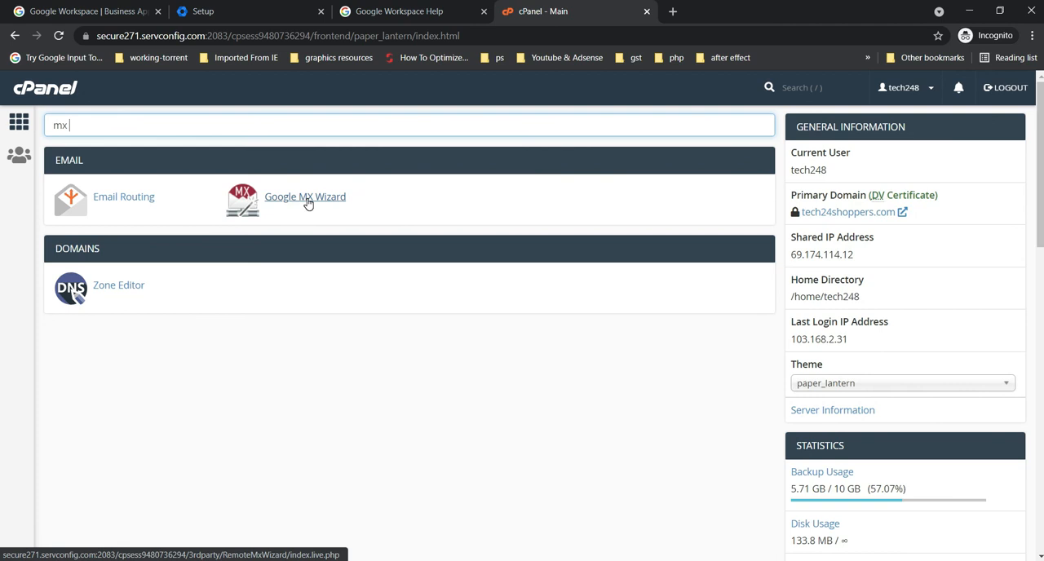
{"action": "left_click", "coordinate": [305, 196]}
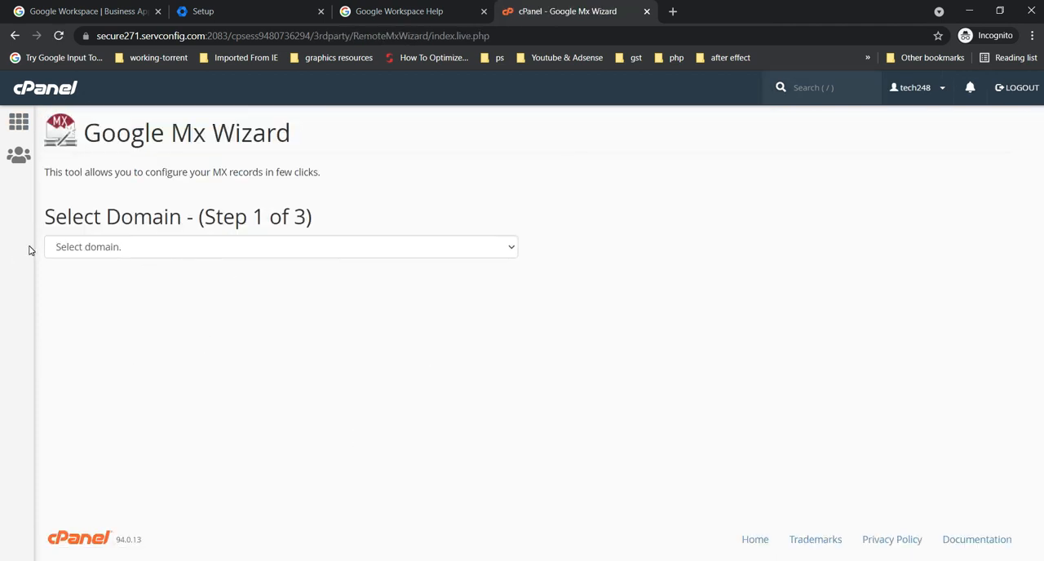
{"action": "left_click", "coordinate": [281, 246]}
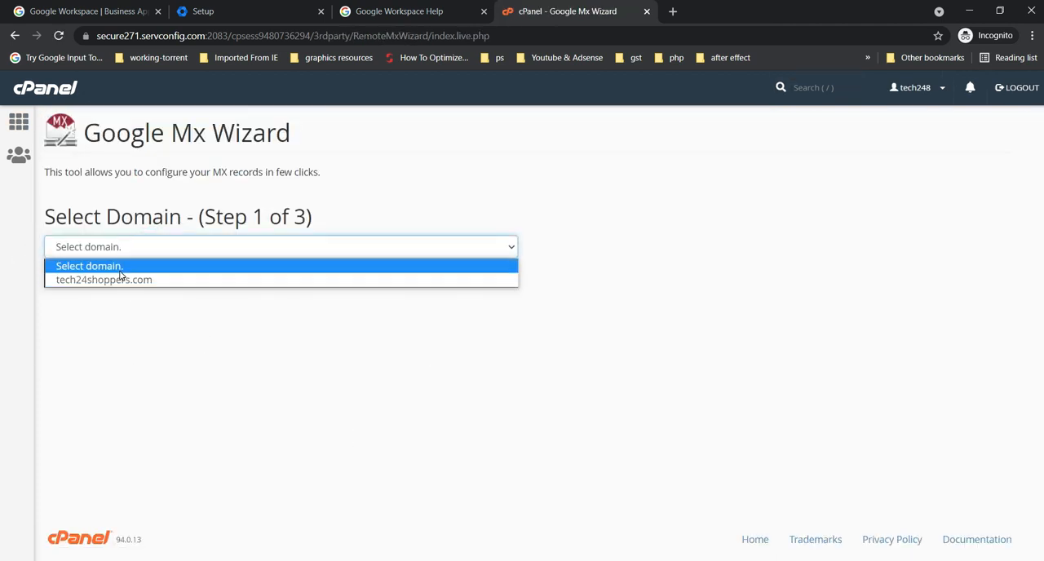
{"action": "left_click", "coordinate": [105, 279]}
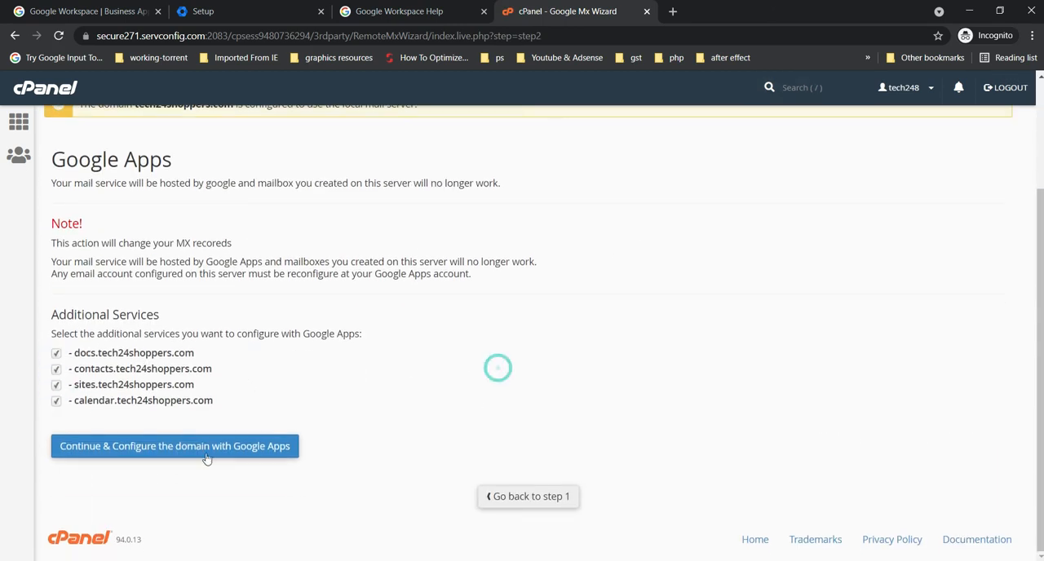
Step: Confirm configuring tech24shoppers.com with Google Apps so MX, CNAME and SPF records are added
{"action": "left_click", "coordinate": [173, 447]}
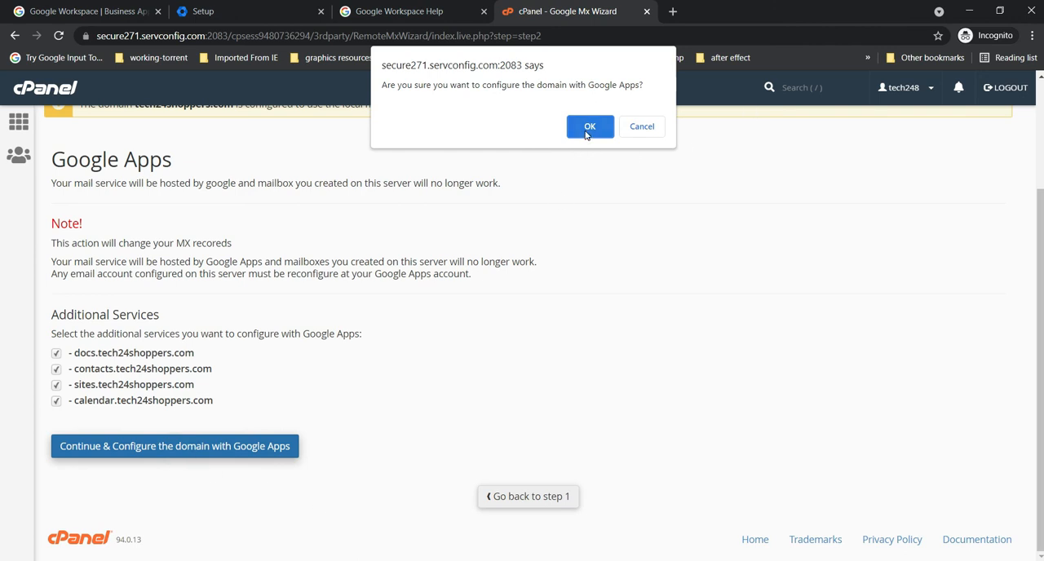
{"action": "left_click", "coordinate": [589, 127]}
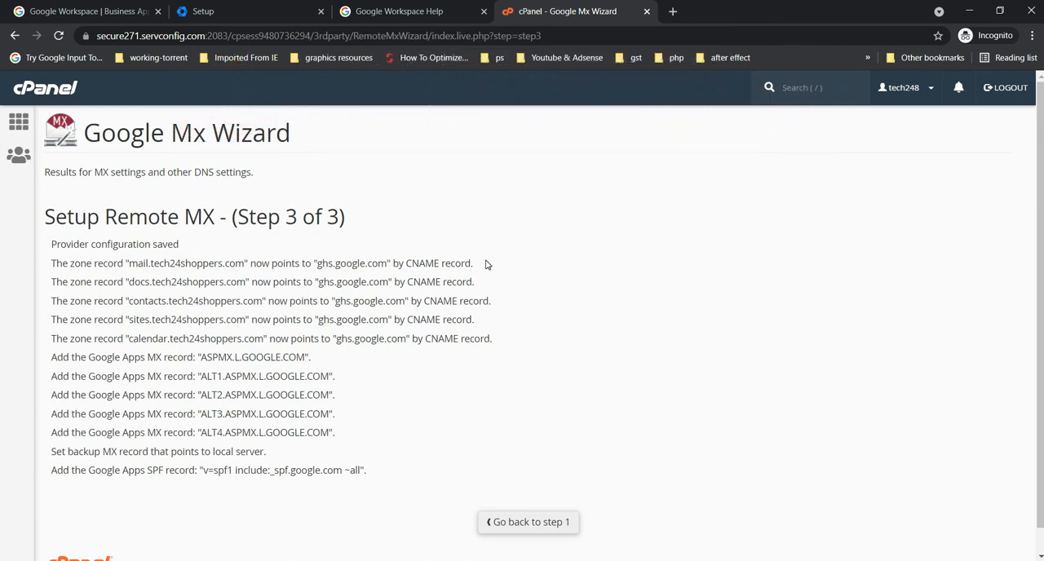
{"action": "mouse_move", "coordinate": [45, 88]}
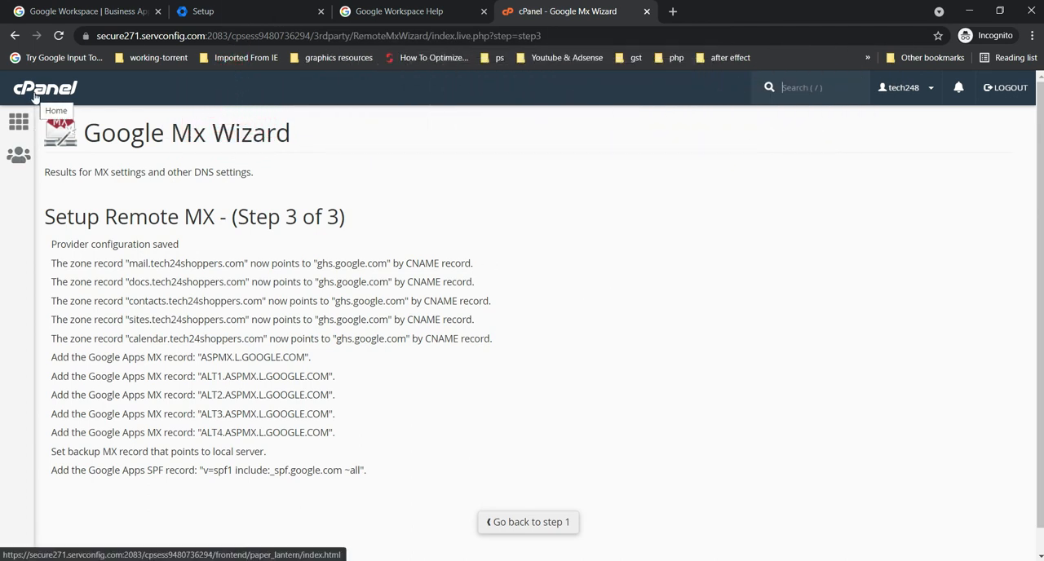